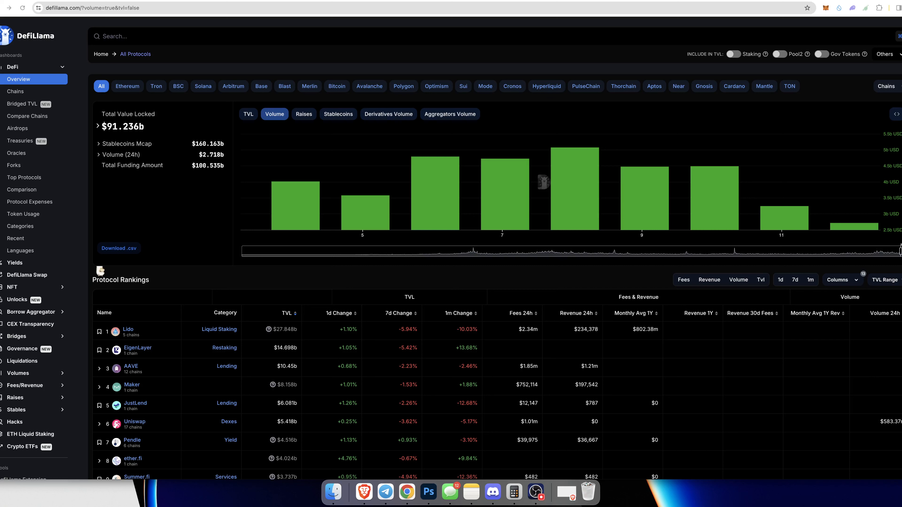
pyautogui.moveTo(629, 22)
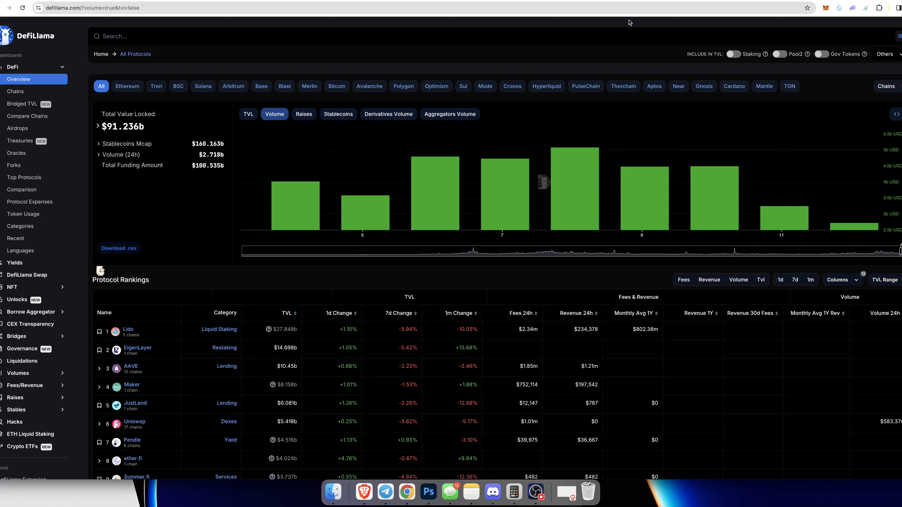
pyautogui.moveTo(609, 36)
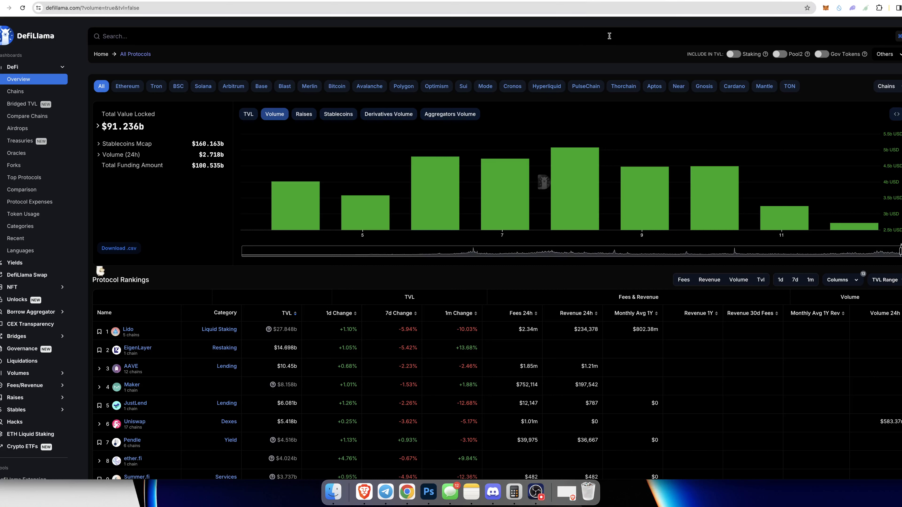
pyautogui.moveTo(609, 28)
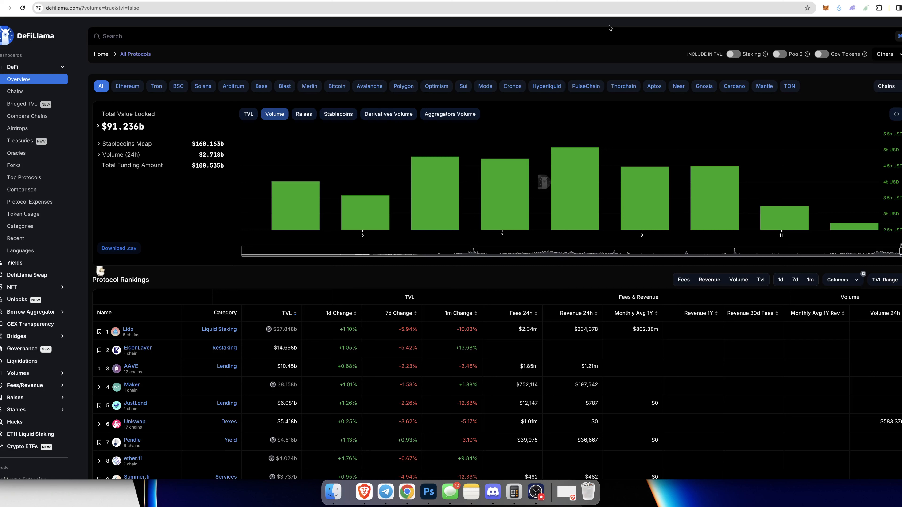
pyautogui.moveTo(563, 29)
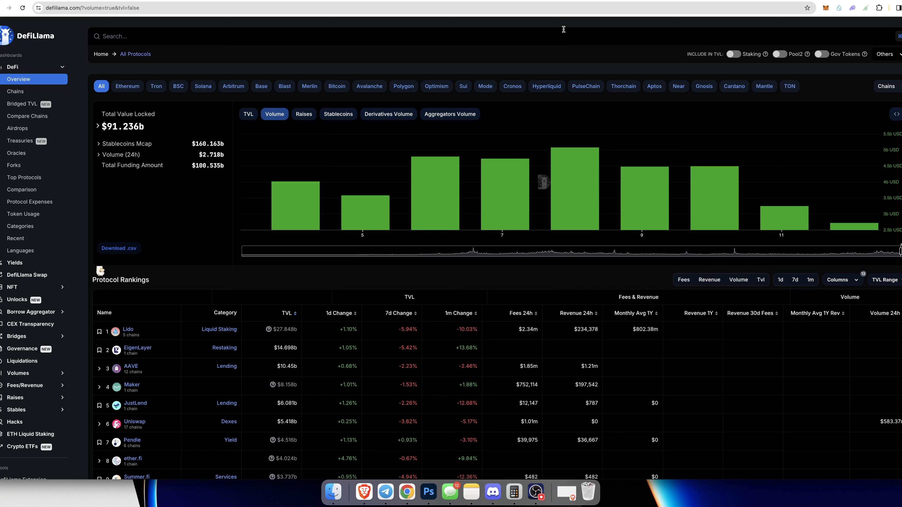
pyautogui.moveTo(467, 21)
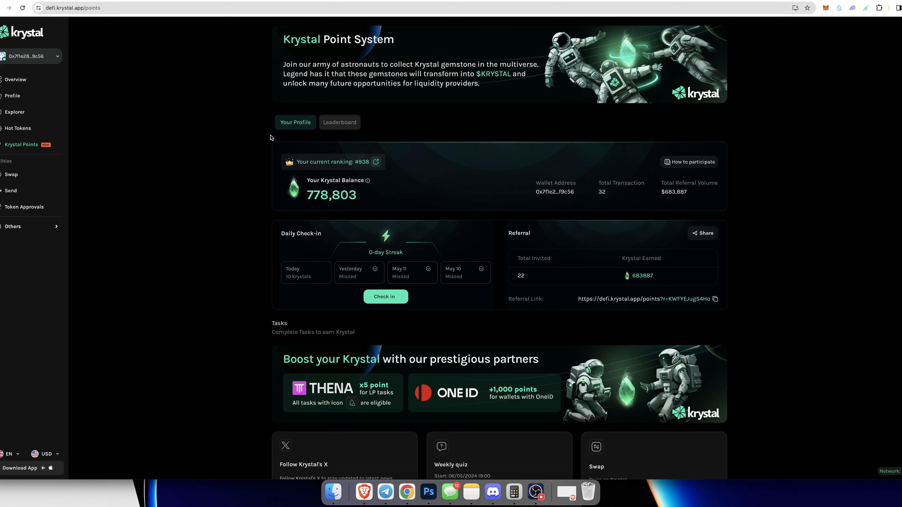
pyautogui.moveTo(233, 180)
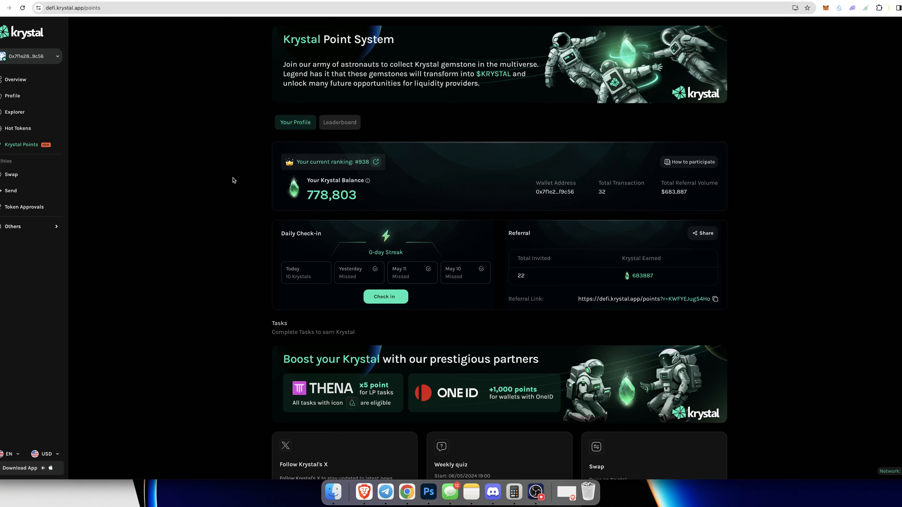
pyautogui.moveTo(186, 163)
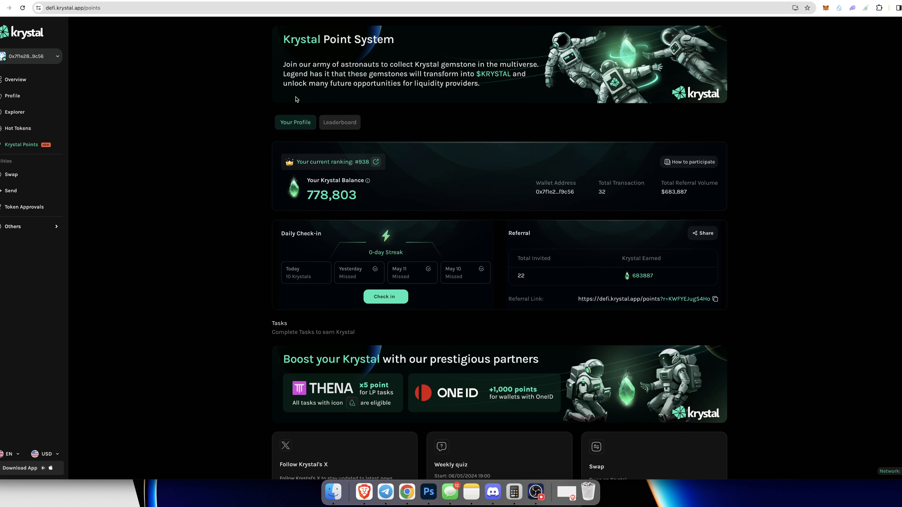
pyautogui.moveTo(309, 212)
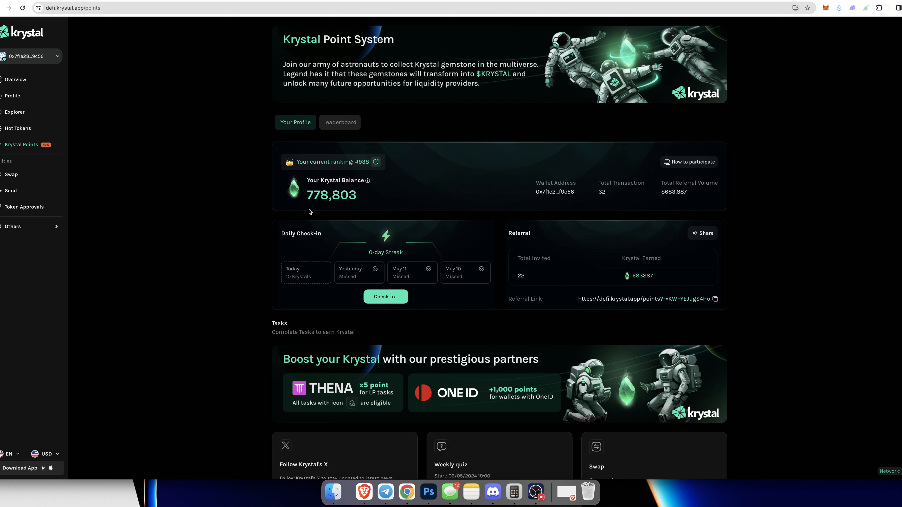
pyautogui.moveTo(481, 77)
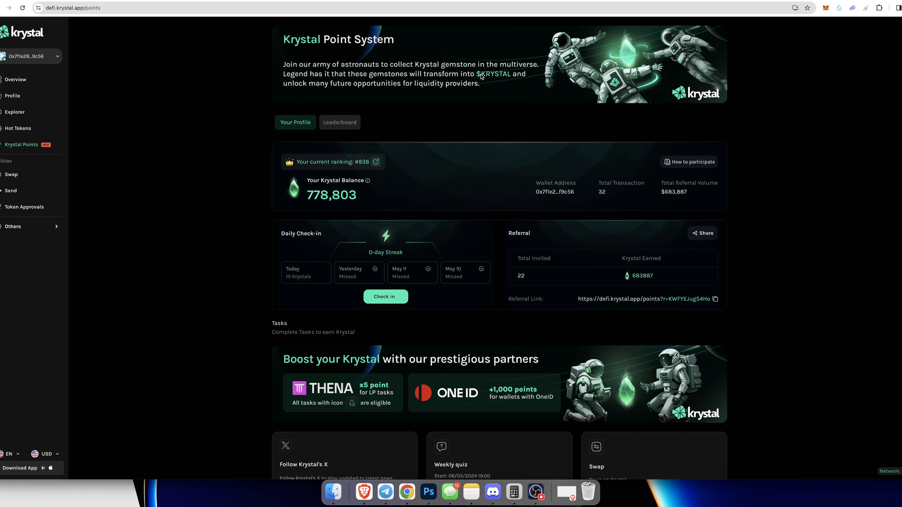
# Step: Claim today's Daily Check-in reward, bringing the points balance to 778,813 with a 1-day streak
pyautogui.scroll(-3)
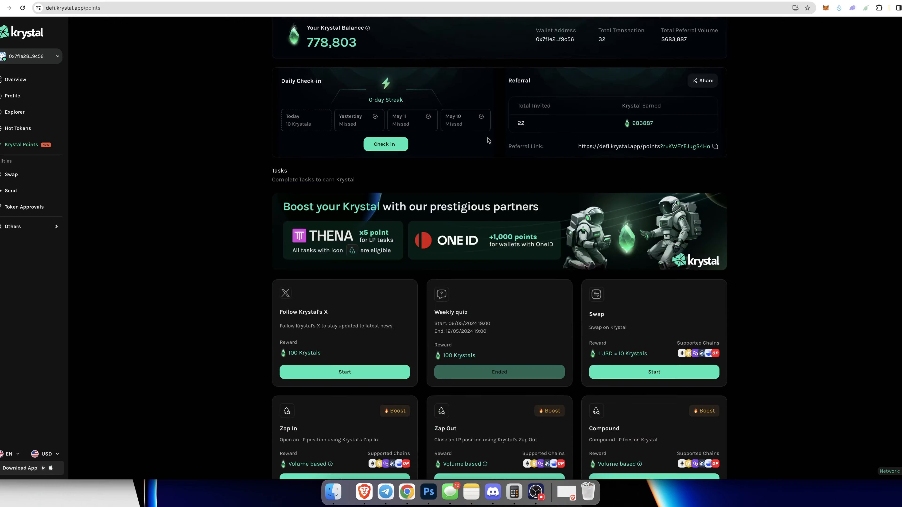
pyautogui.scroll(-3)
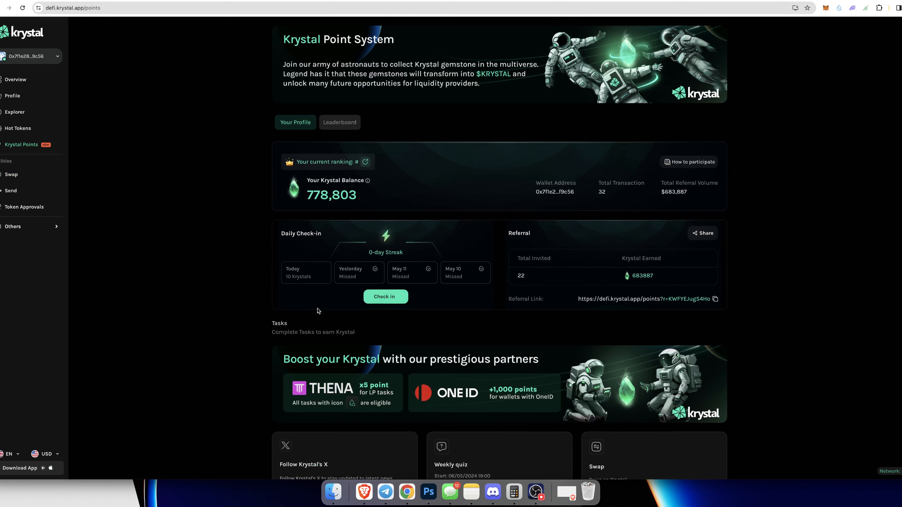
pyautogui.click(385, 296)
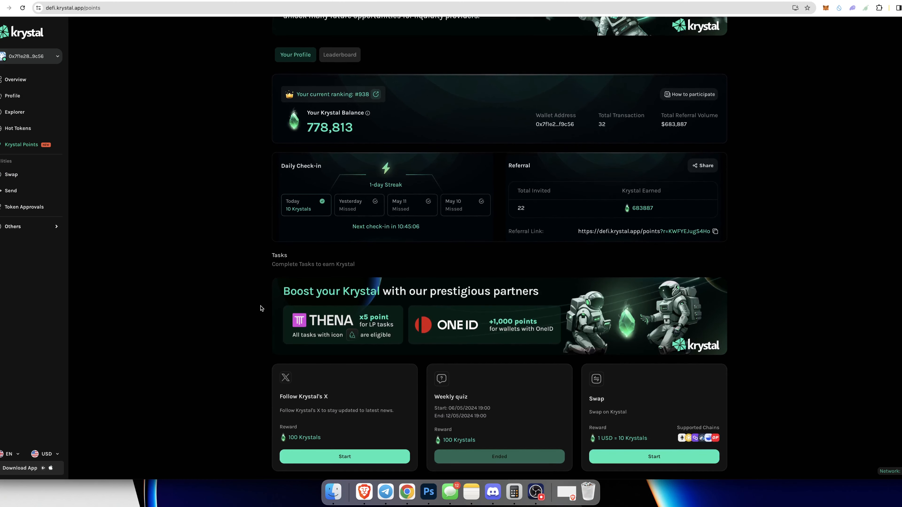
pyautogui.scroll(-3)
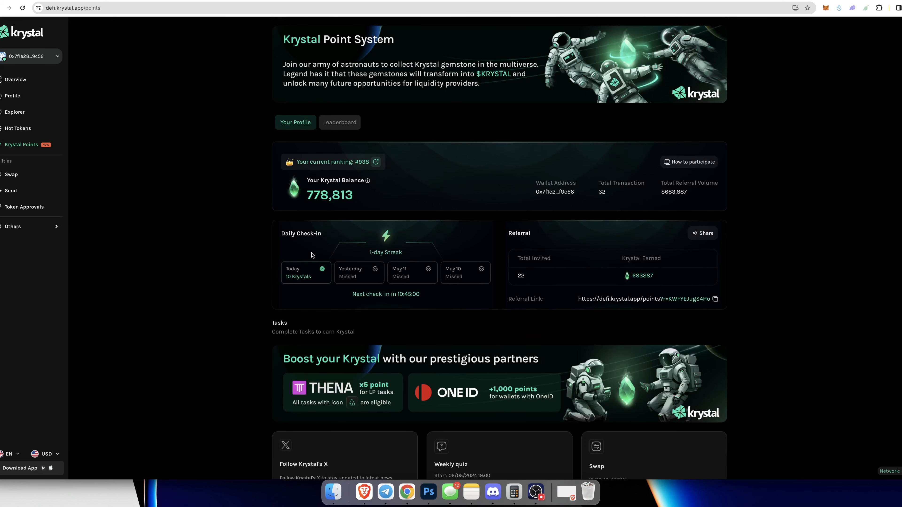
pyautogui.moveTo(348, 147)
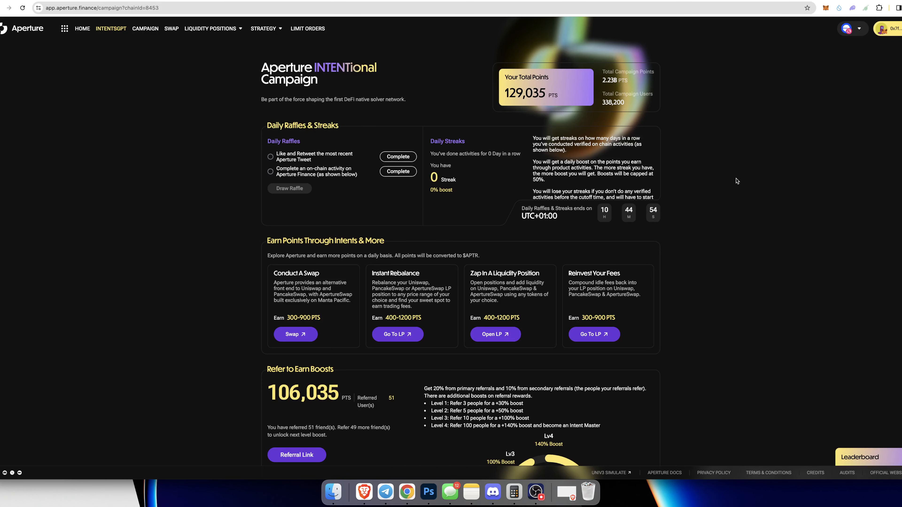
pyautogui.moveTo(732, 141)
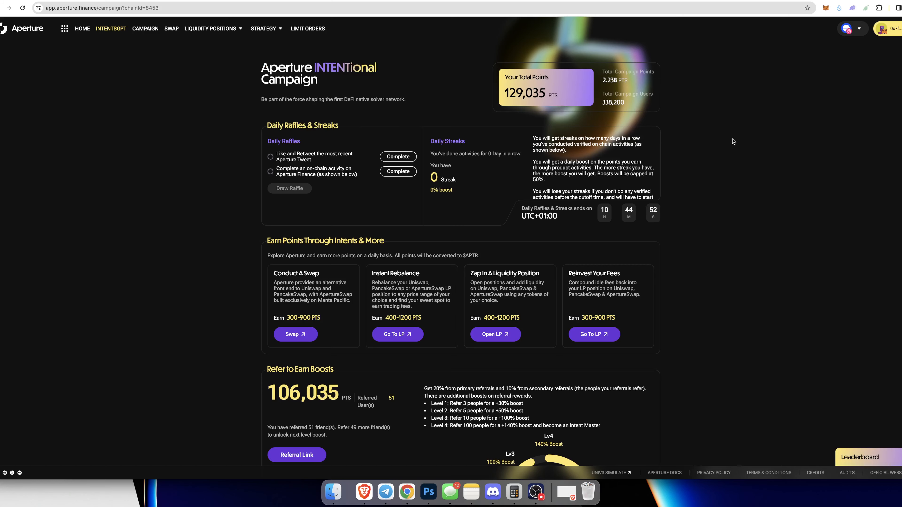
pyautogui.moveTo(570, 95)
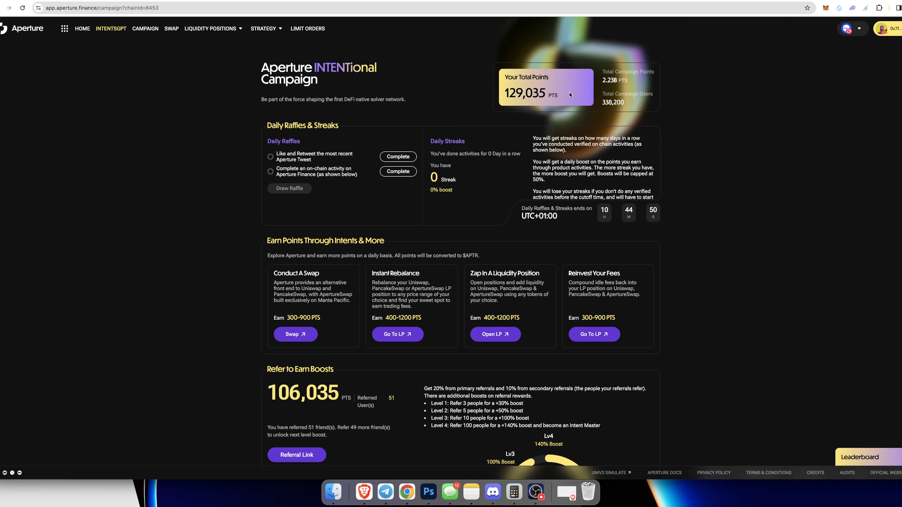
pyautogui.moveTo(464, 173)
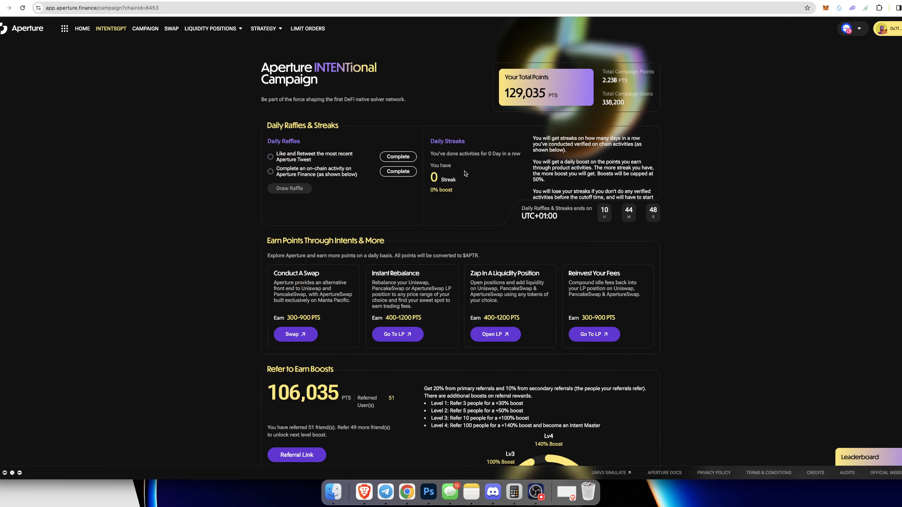
pyautogui.moveTo(613, 110)
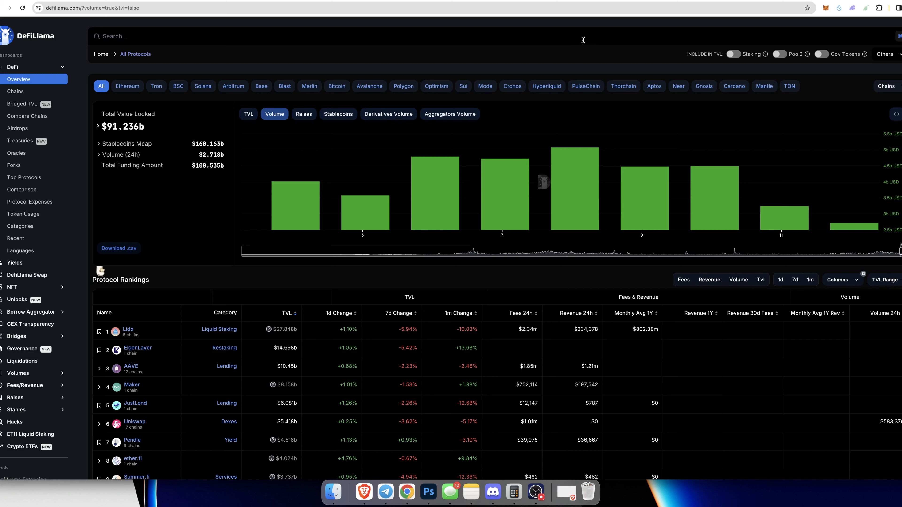
pyautogui.moveTo(333, 208)
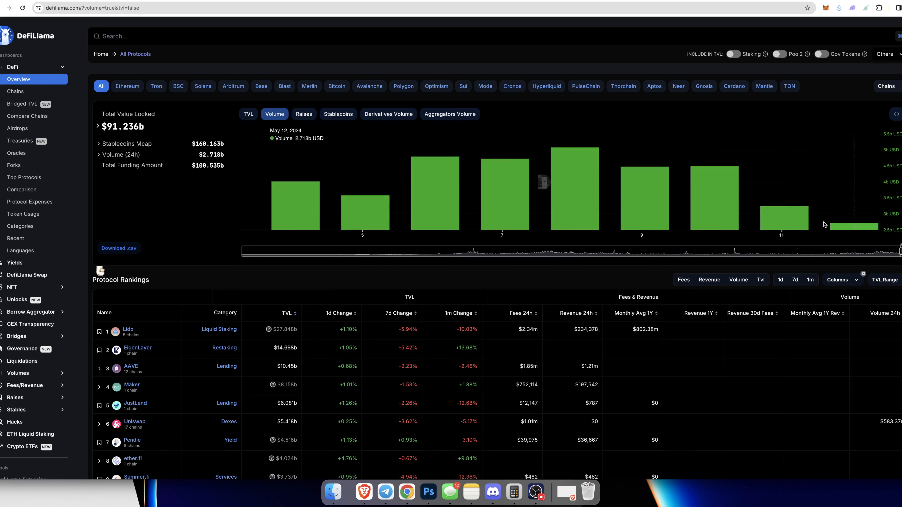
pyautogui.moveTo(491, 200)
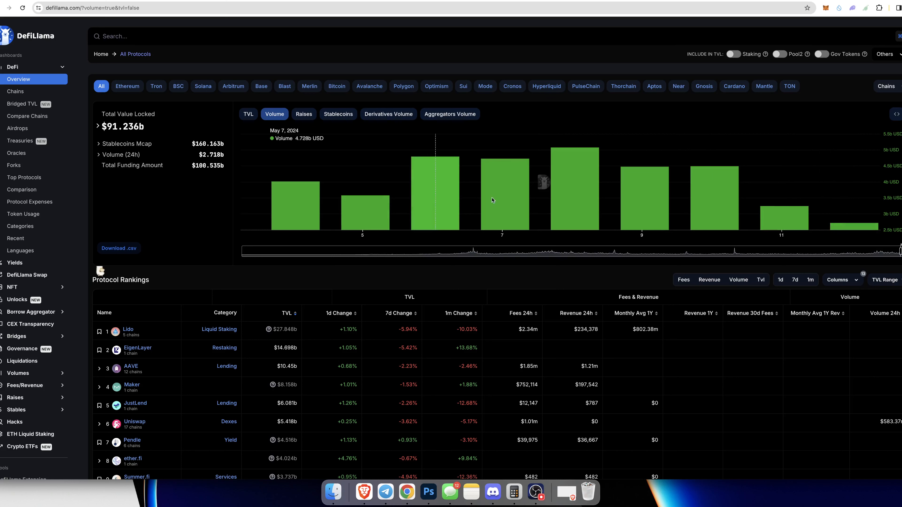
pyautogui.moveTo(344, 187)
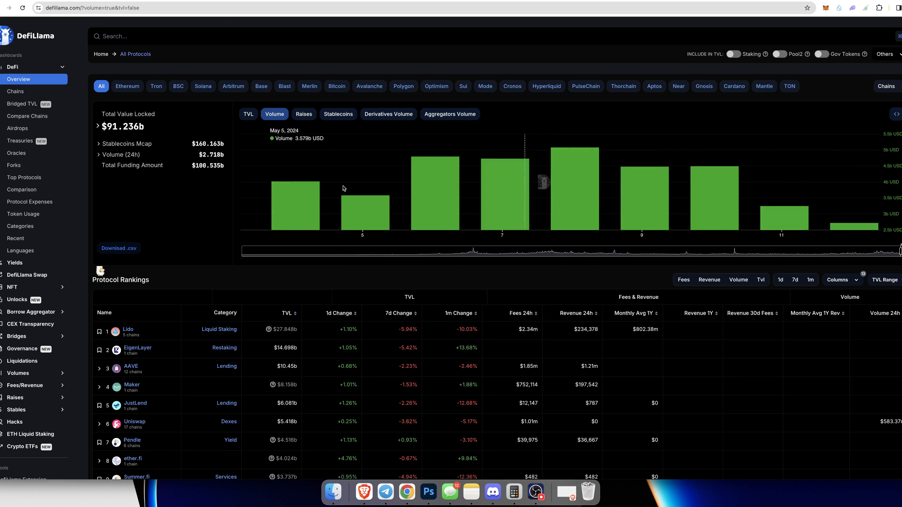
pyautogui.moveTo(403, 86)
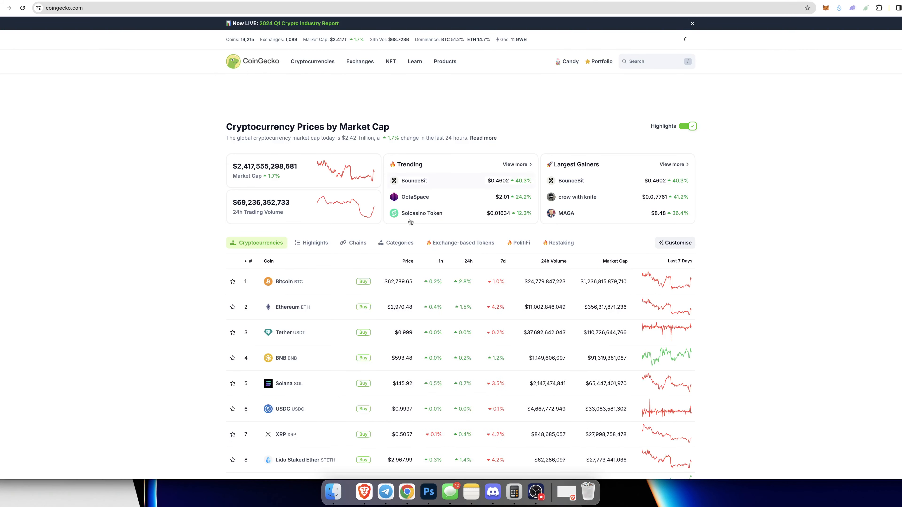
pyautogui.click(692, 23)
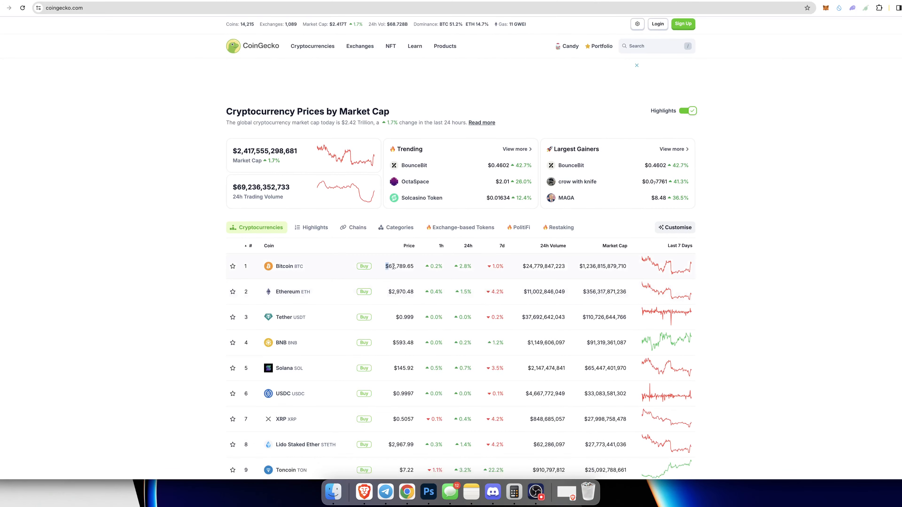
pyautogui.scroll(-3)
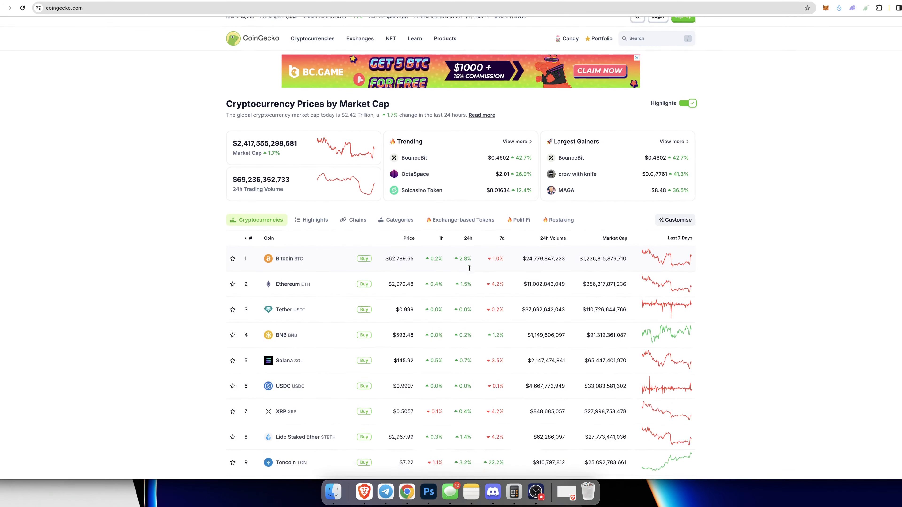
pyautogui.scroll(-3)
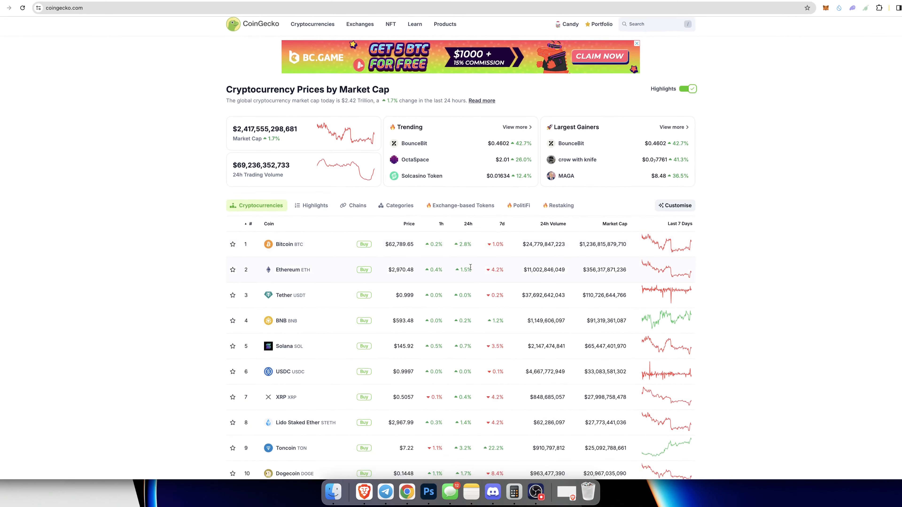
pyautogui.scroll(-3)
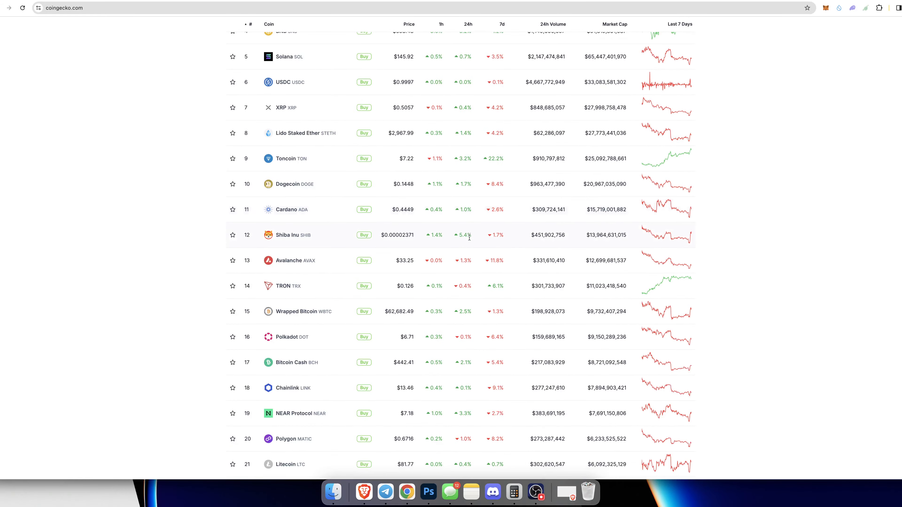
pyautogui.scroll(3)
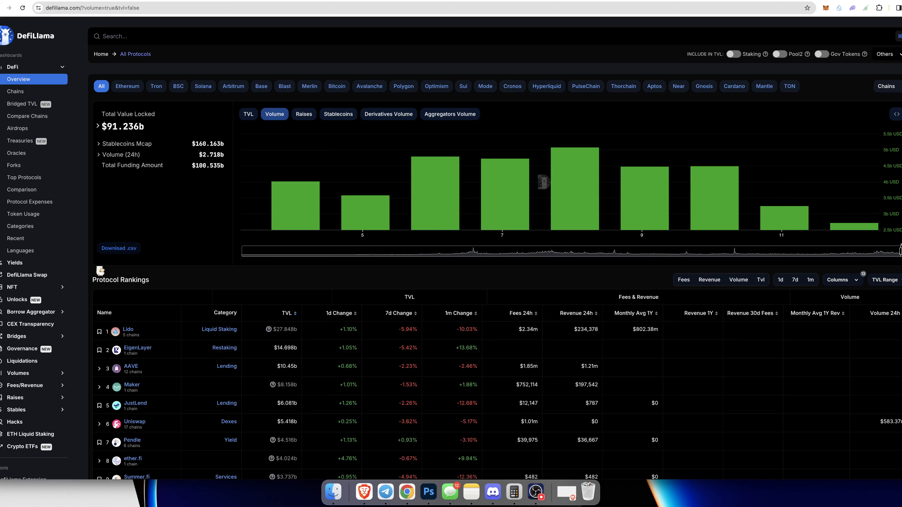
pyautogui.moveTo(501, 34)
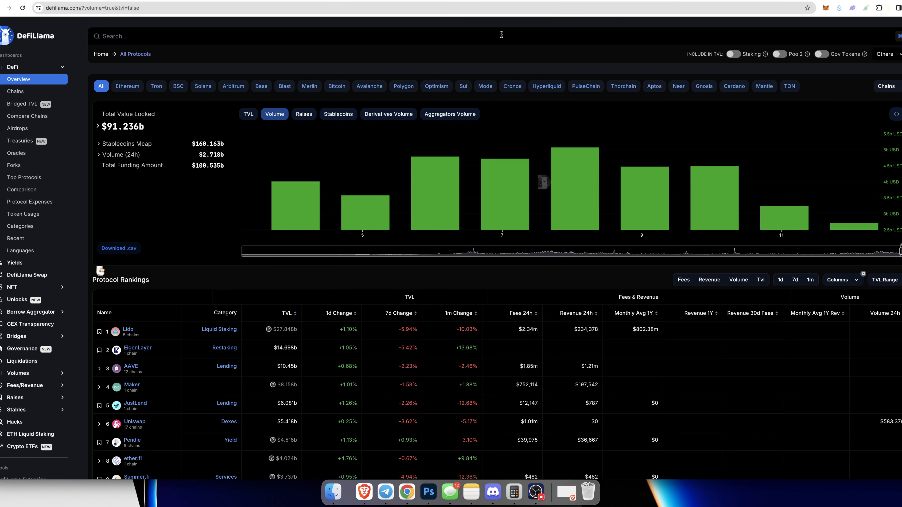
pyautogui.moveTo(223, 9)
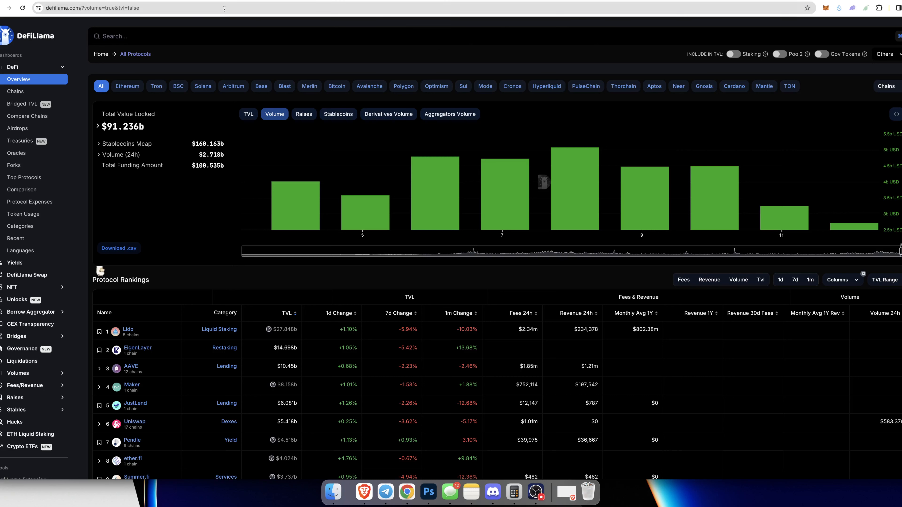
pyautogui.moveTo(227, 22)
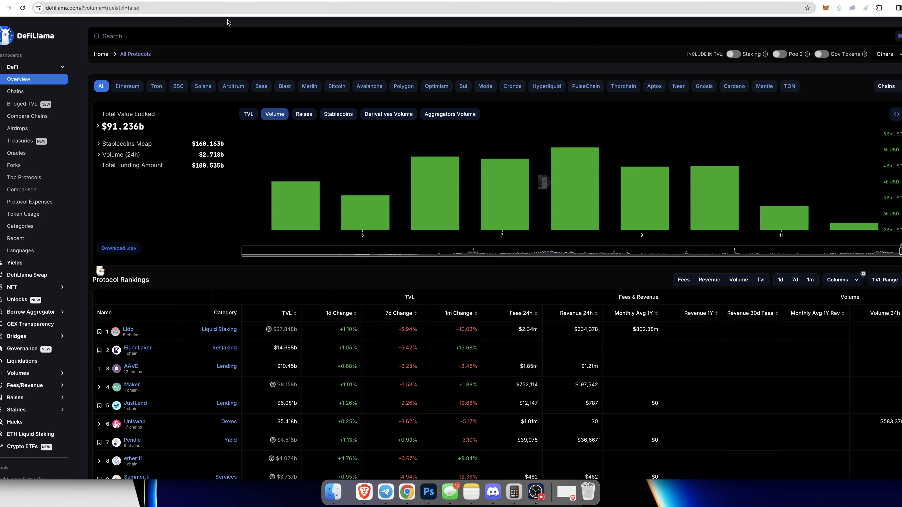
pyautogui.moveTo(231, 25)
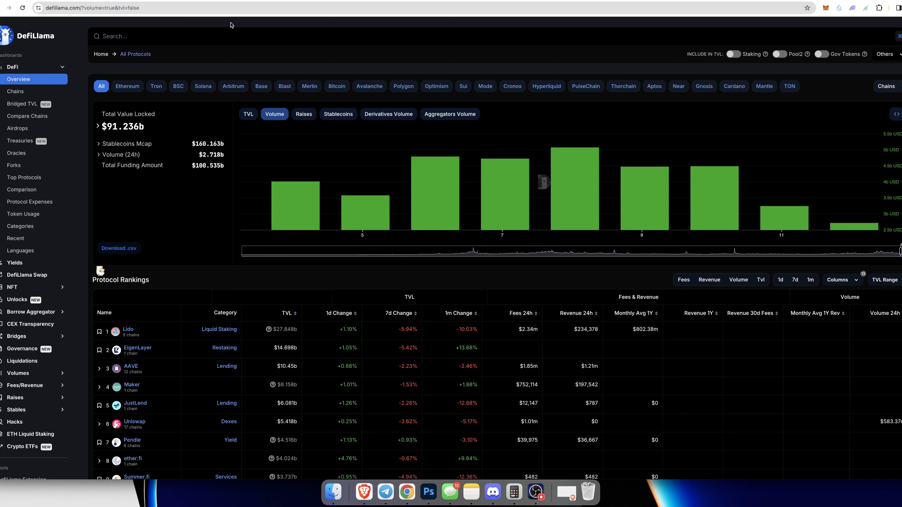
pyautogui.moveTo(231, 23)
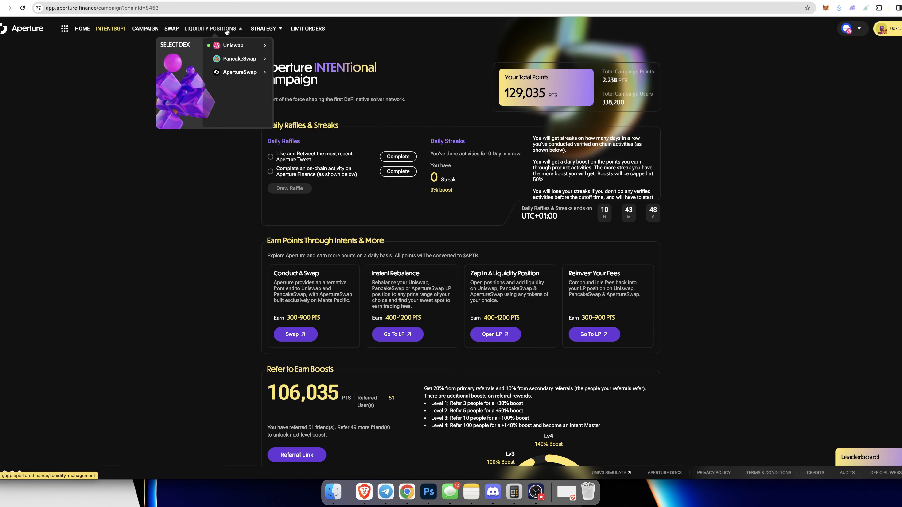
# Step: Show the Uniswap V3 liquidity positions with the Show All Chains toggle switched on
pyautogui.click(234, 45)
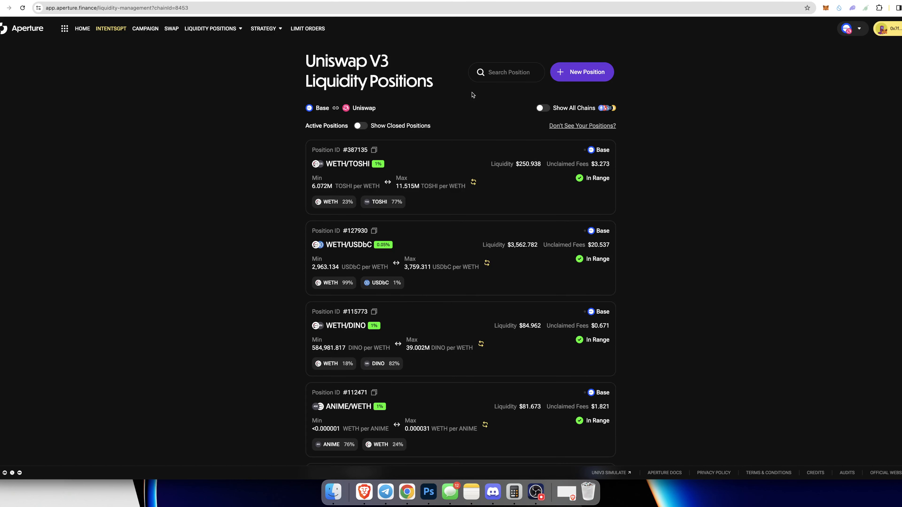
pyautogui.click(541, 108)
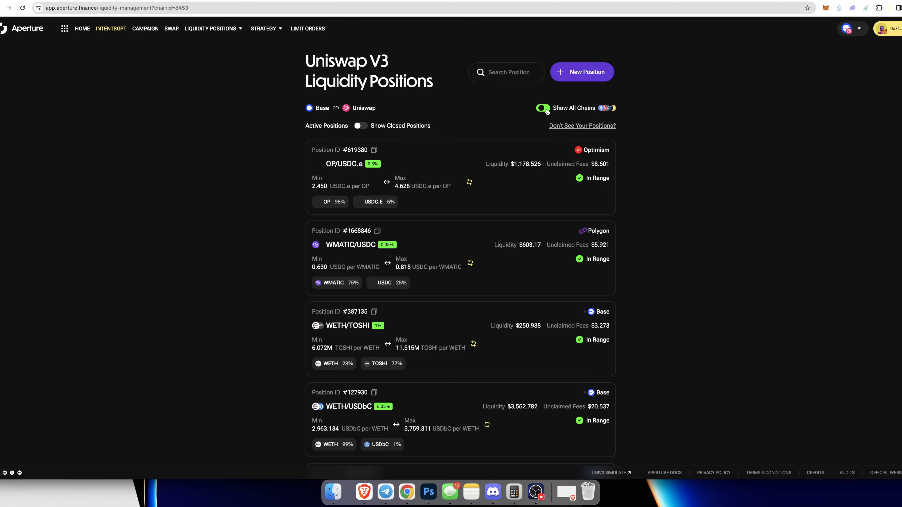
pyautogui.click(512, 492)
pyautogui.write('8.6')
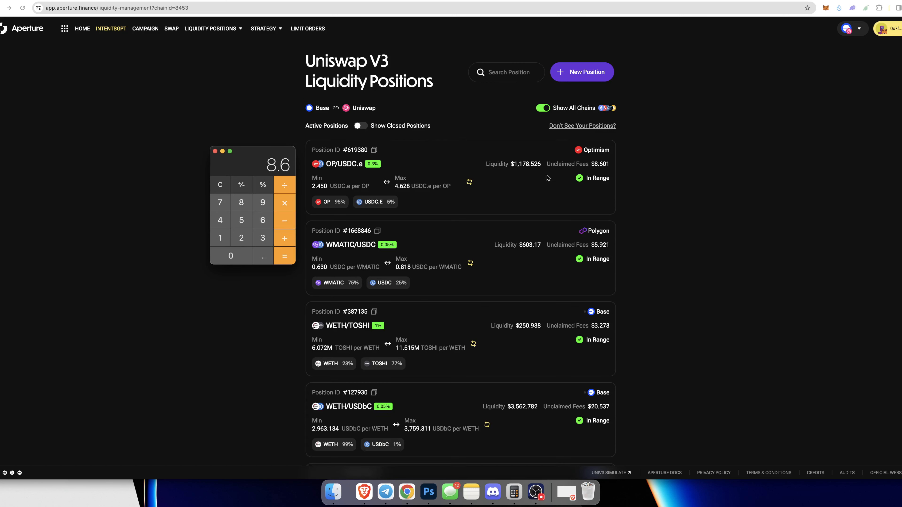
# Step: Add the first positions' Unclaimed Fees values into the Calculator running total
pyautogui.scroll(-3)
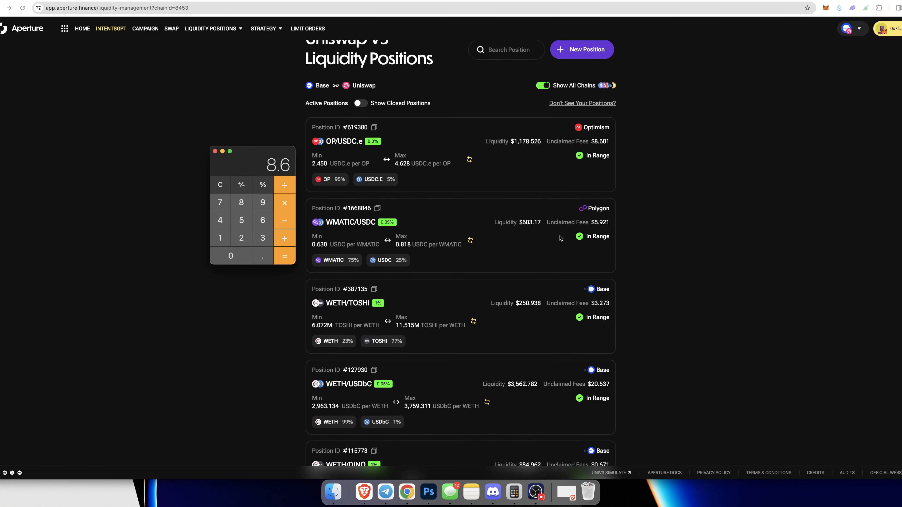
pyautogui.click(262, 202)
pyautogui.write('20.53')
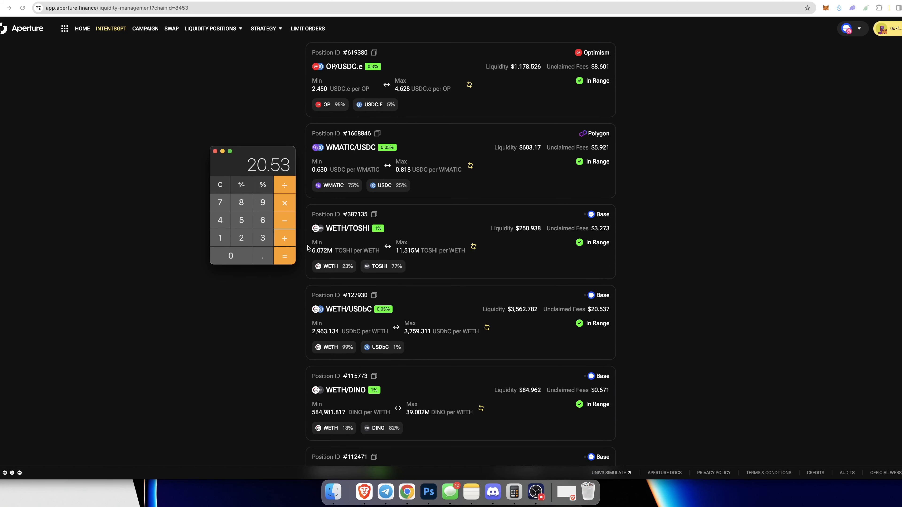
pyautogui.scroll(-3)
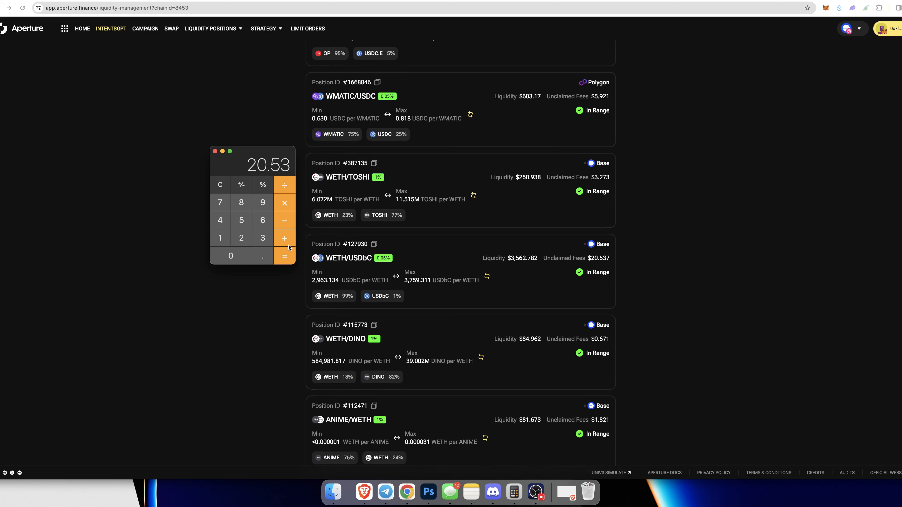
pyautogui.click(284, 255)
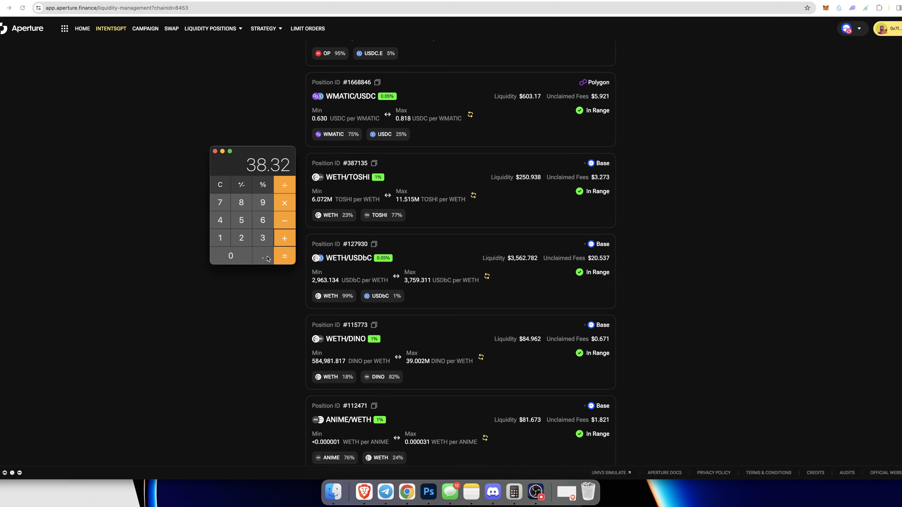
pyautogui.click(220, 184)
pyautogui.write('38.99')
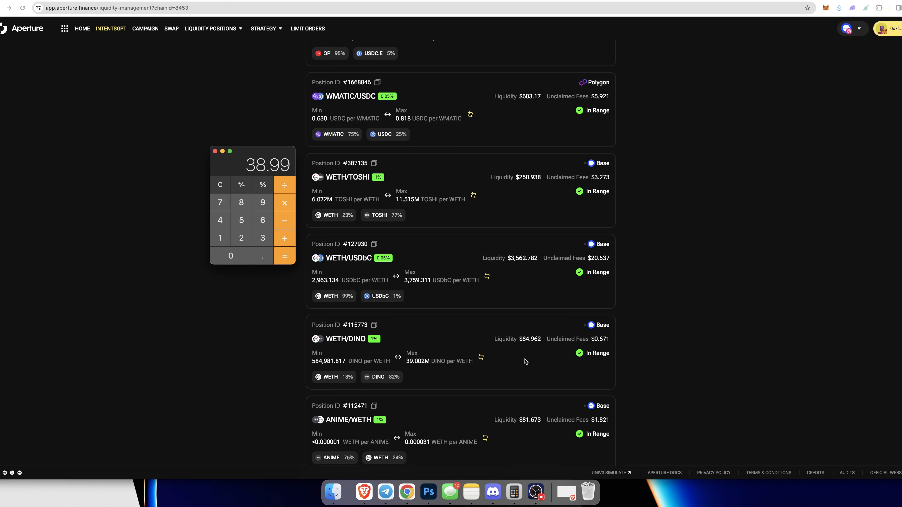
# Step: Review the remaining positions' unclaimed fees, confirming the tally of 78.37
pyautogui.scroll(-3)
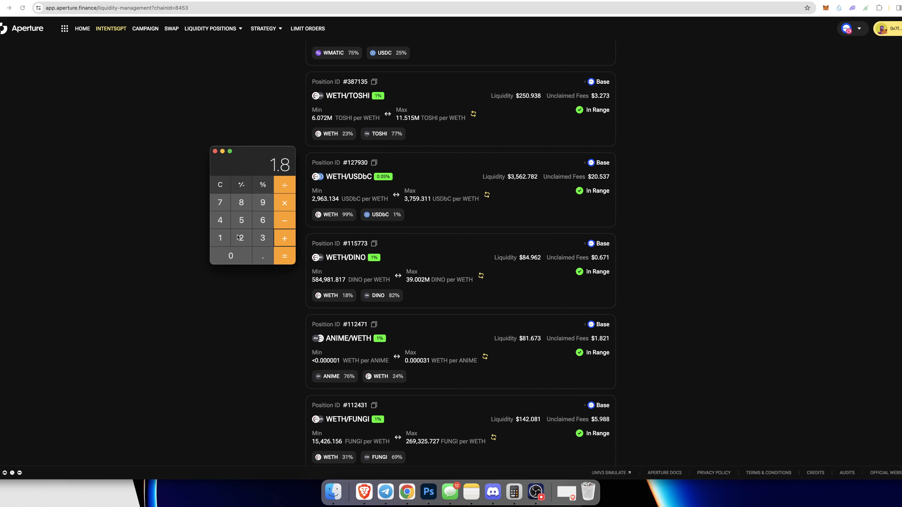
pyautogui.scroll(-3)
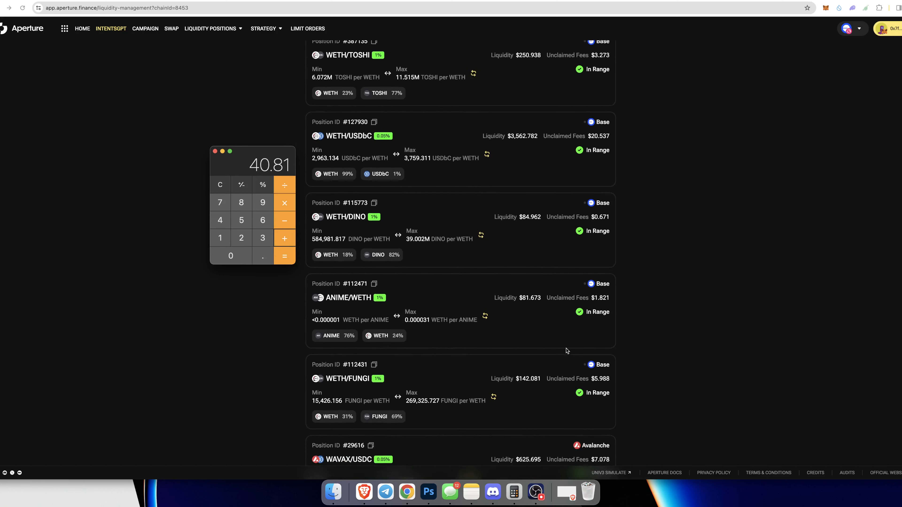
pyautogui.scroll(-3)
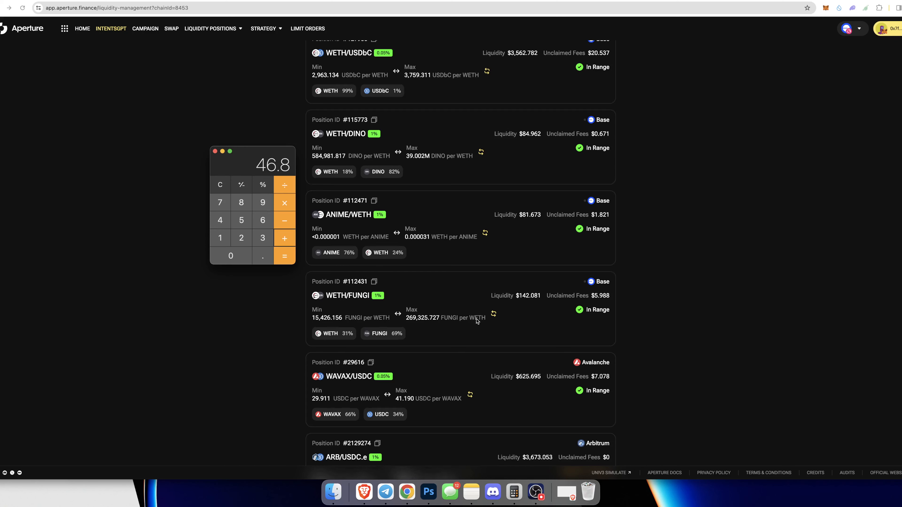
pyautogui.scroll(-3)
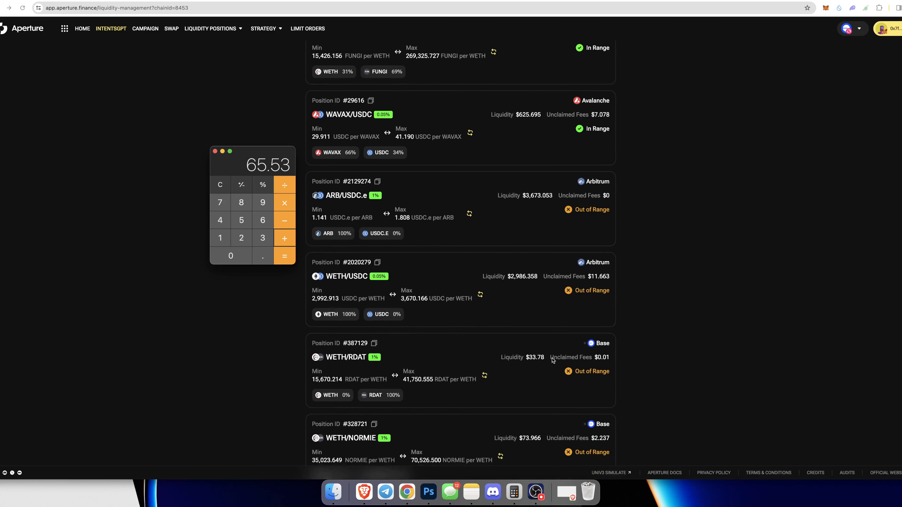
pyautogui.scroll(-3)
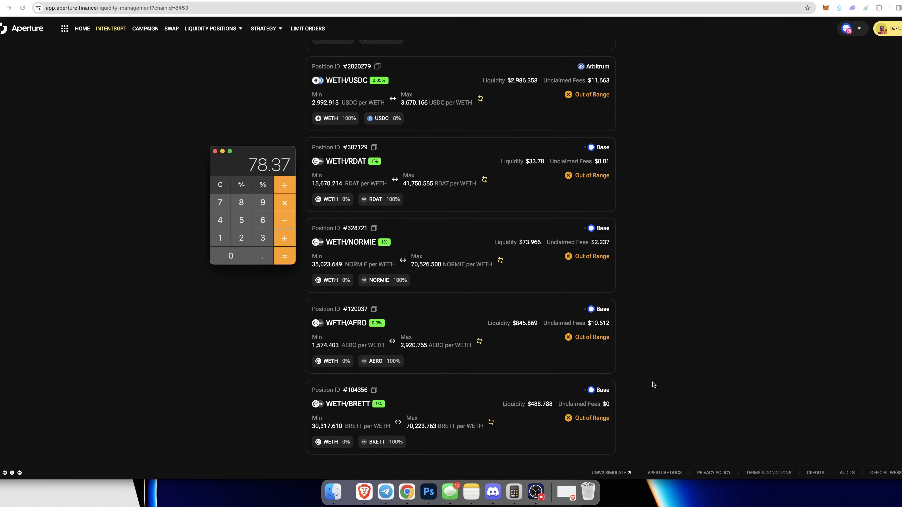
pyautogui.scroll(3)
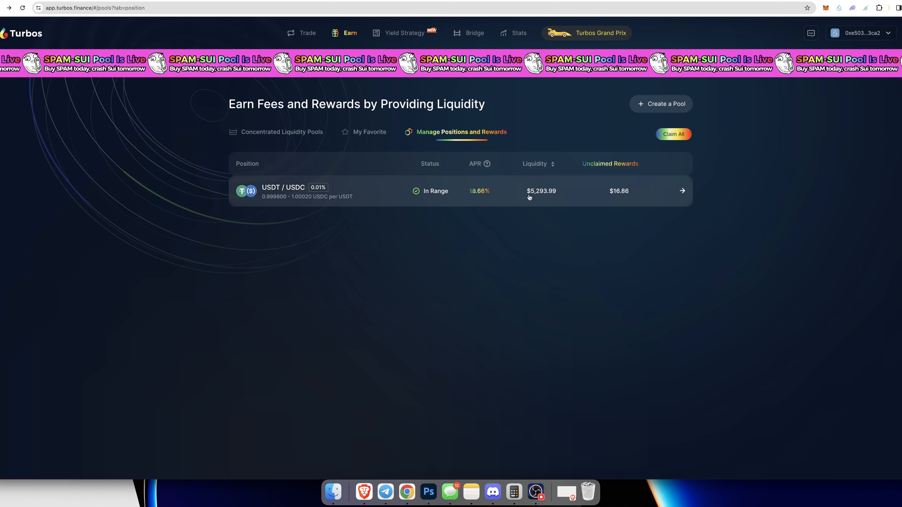
pyautogui.moveTo(610, 195)
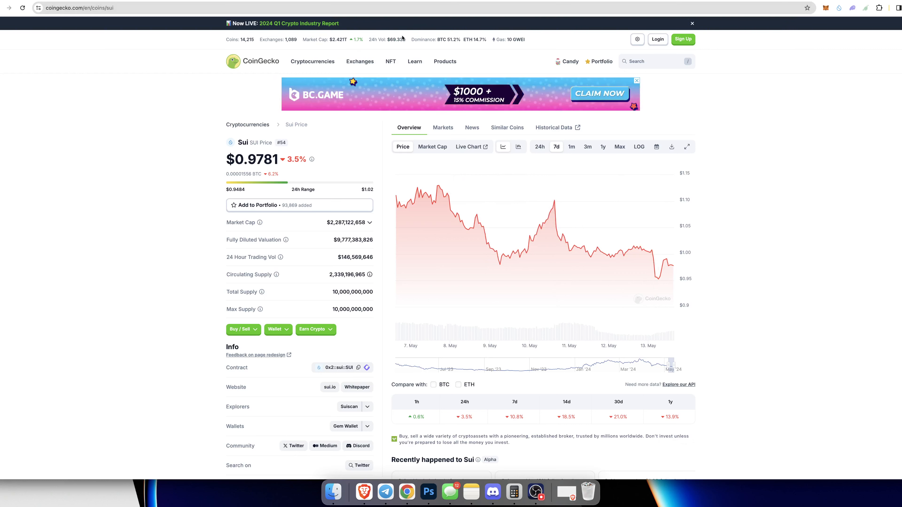
pyautogui.moveTo(552, 208)
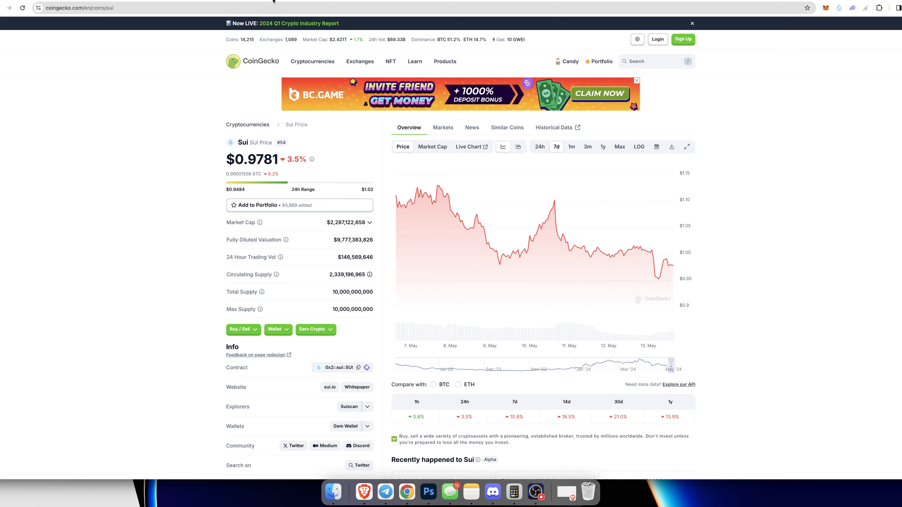
# Step: Navigate to the Turbos Finance concentrated liquidity pools list at app.turbos.finance/#/pools?tab=pool
pyautogui.write('app.turbos.finance/#/pools?tab=pool')
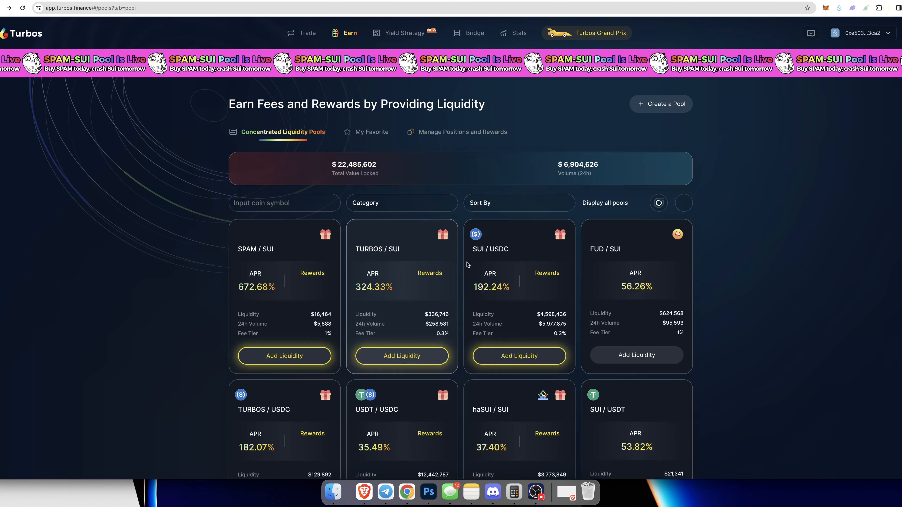
# Step: Enter the SUI/USDC add-liquidity form and zoom out its price range chart
pyautogui.scroll(-3)
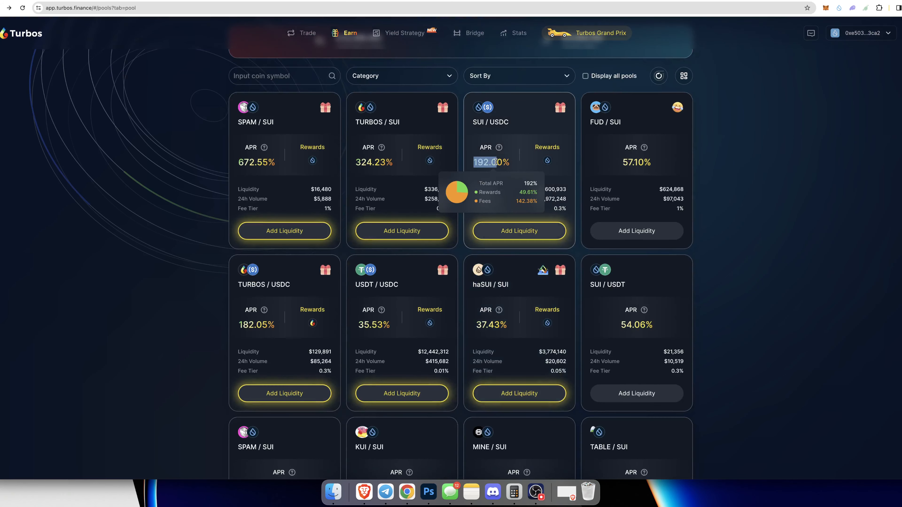
pyautogui.click(518, 231)
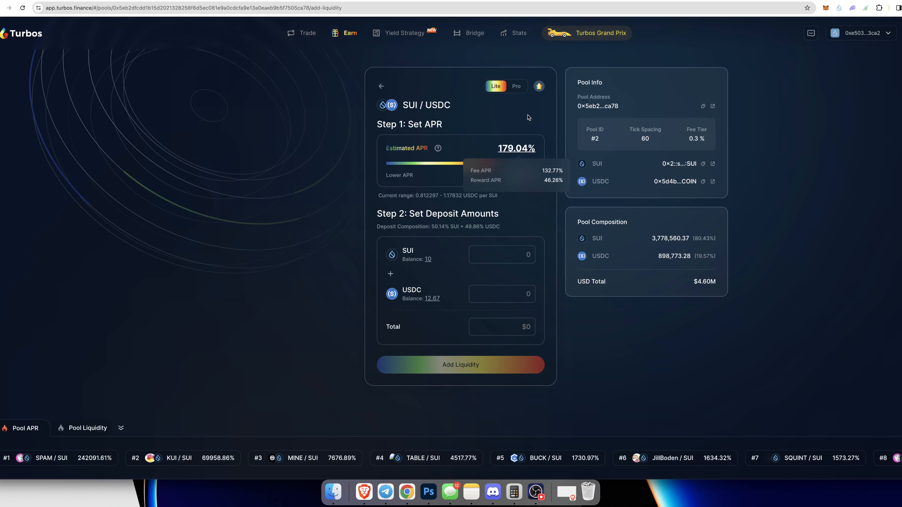
pyautogui.click(515, 85)
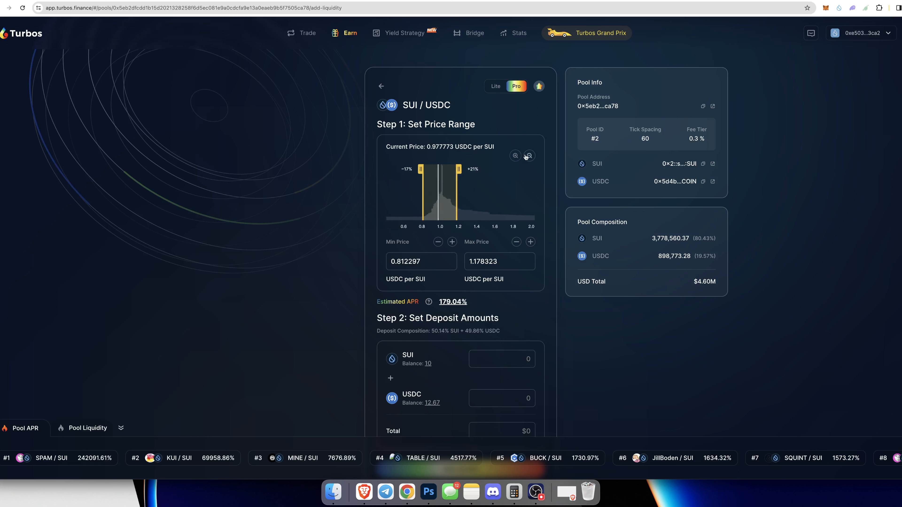
pyautogui.click(528, 155)
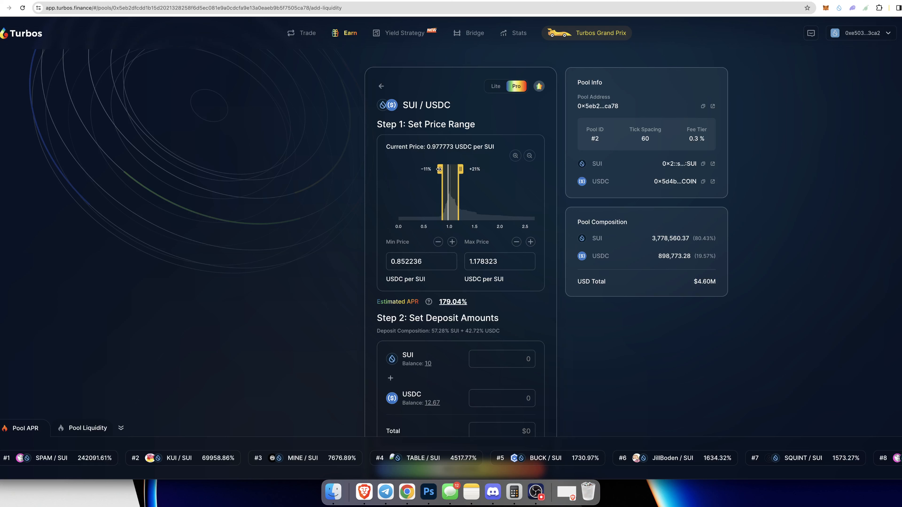
# Step: Set the price range to roughly 0.883474–1.251182 USDC per SUI, then return to the pools list
pyautogui.moveTo(440, 169); pyautogui.dragTo(443, 169)
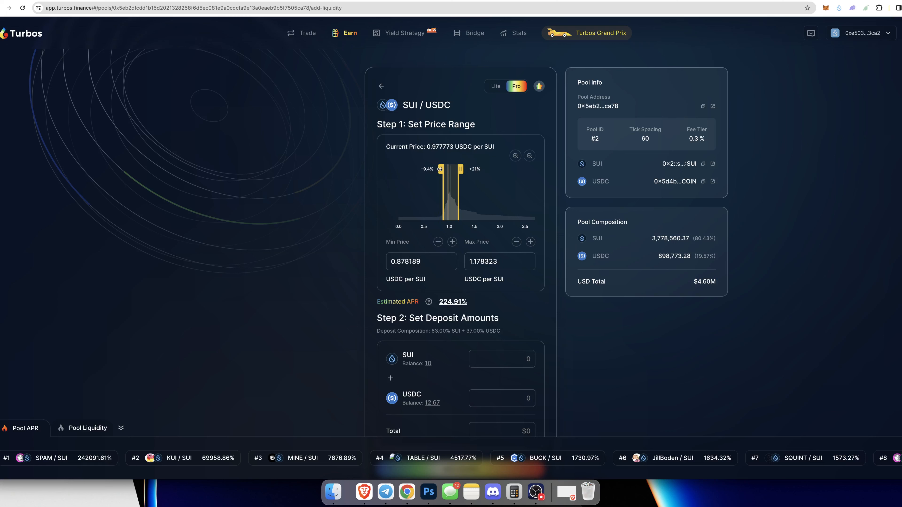
pyautogui.moveTo(440, 169); pyautogui.dragTo(445, 169)
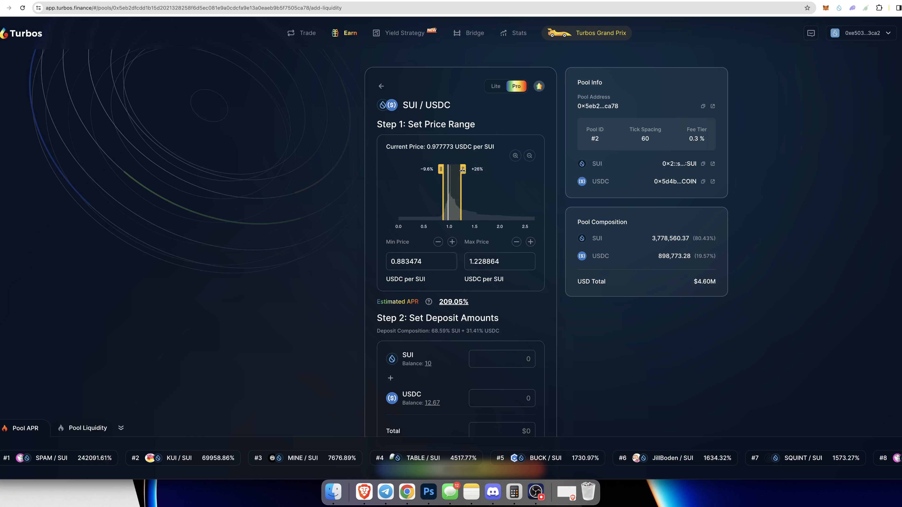
pyautogui.moveTo(461, 169); pyautogui.dragTo(463, 169)
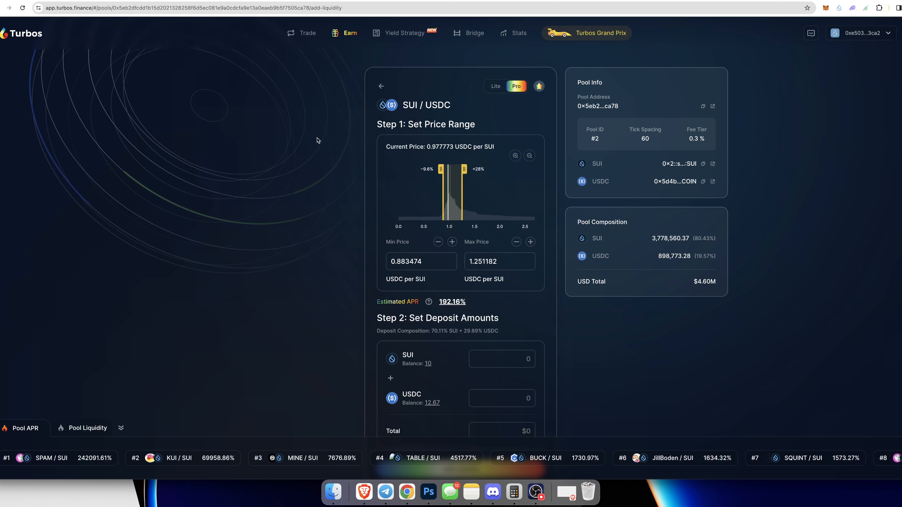
pyautogui.click(381, 86)
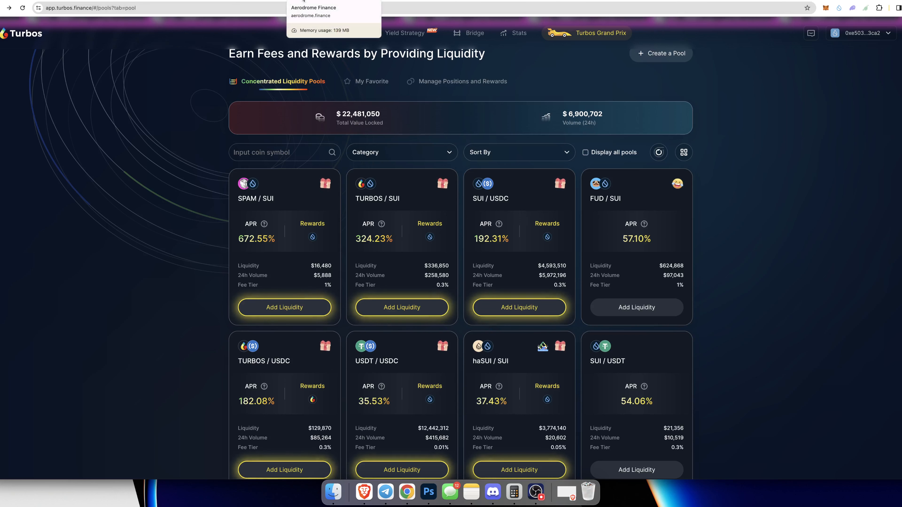
# Step: Review the Aerodrome dashboard's lock and rewards, adding the rewards figures to the Calculator tally
pyautogui.click(314, 7)
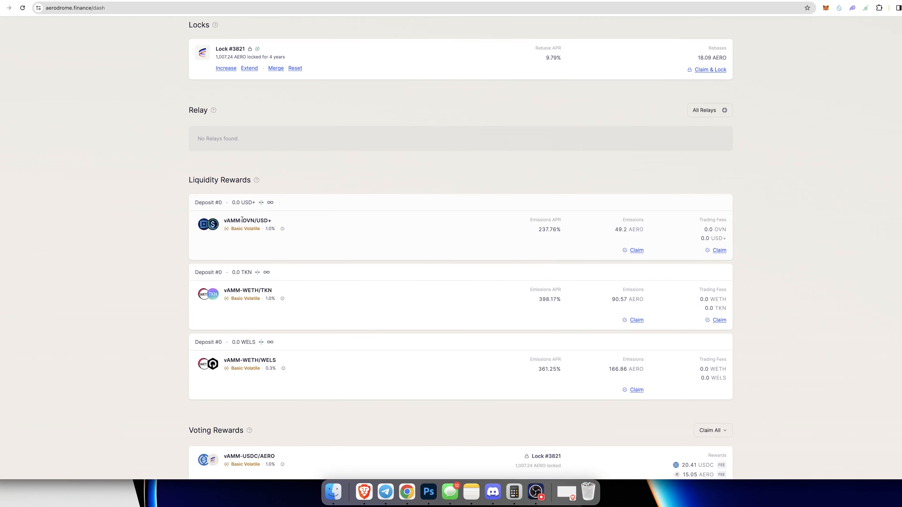
pyautogui.moveTo(261, 289)
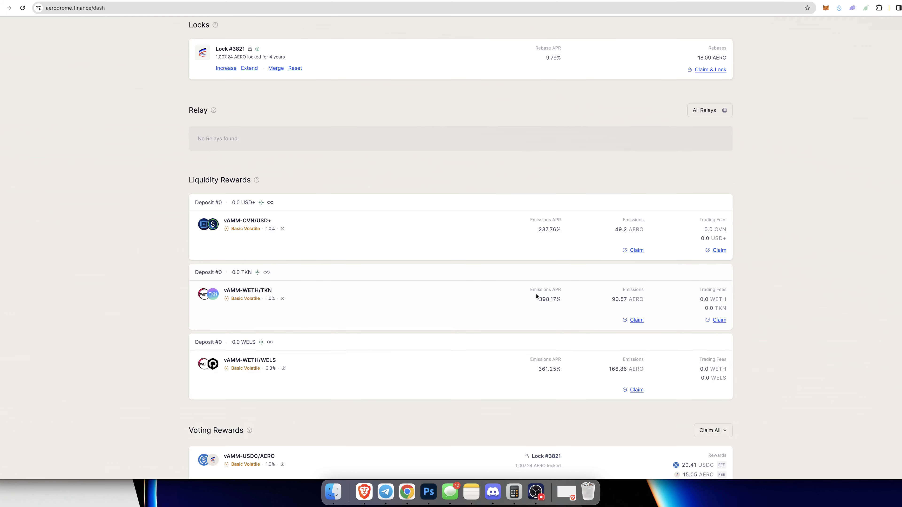
pyautogui.moveTo(628, 229)
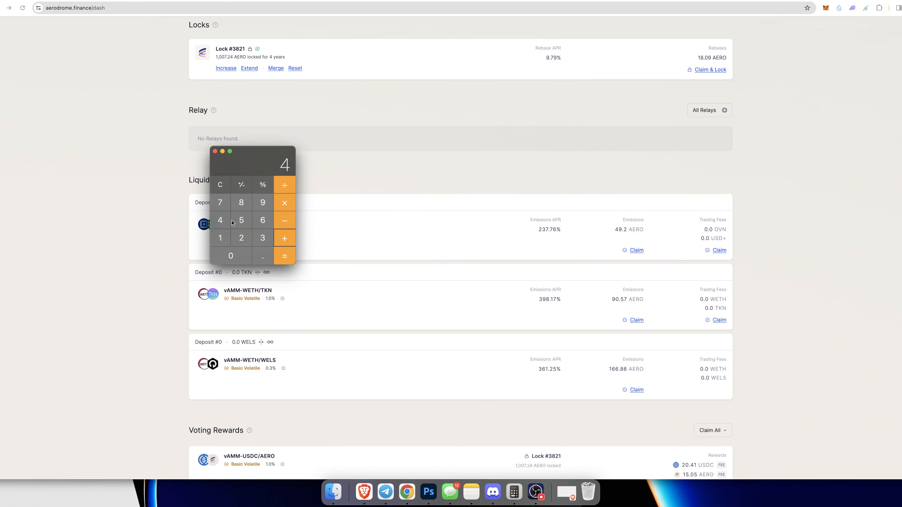
pyautogui.click(284, 238)
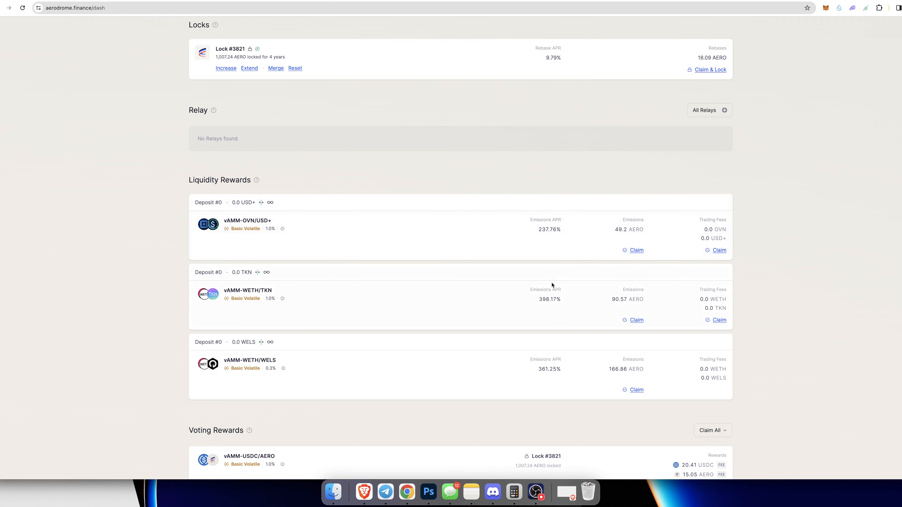
pyautogui.moveTo(636, 304)
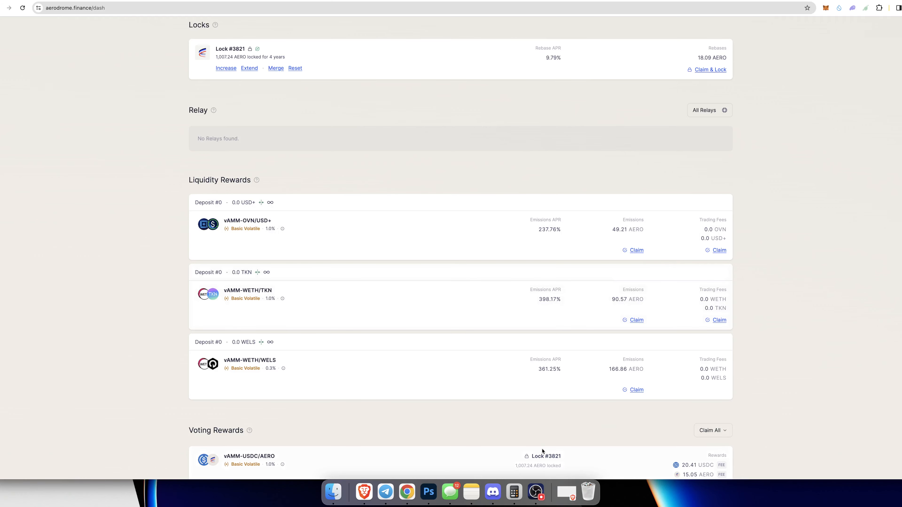
pyautogui.moveTo(513, 492)
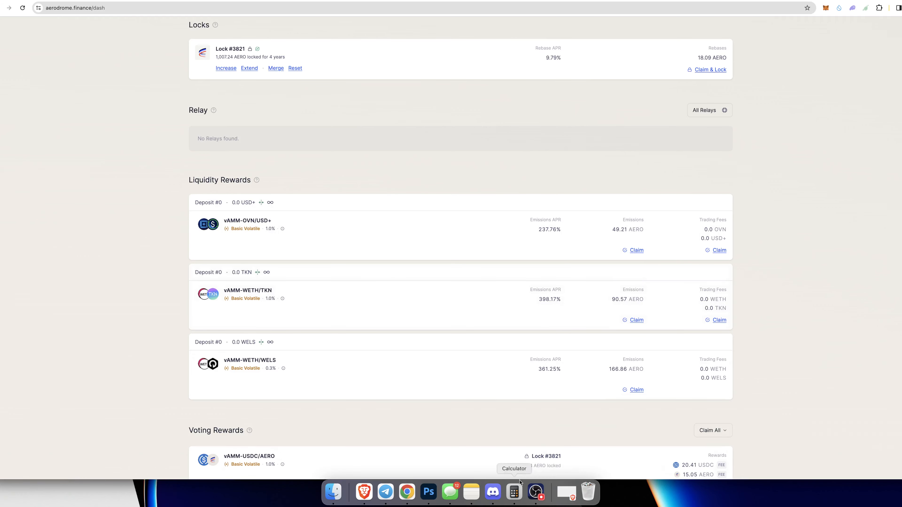
pyautogui.click(513, 492)
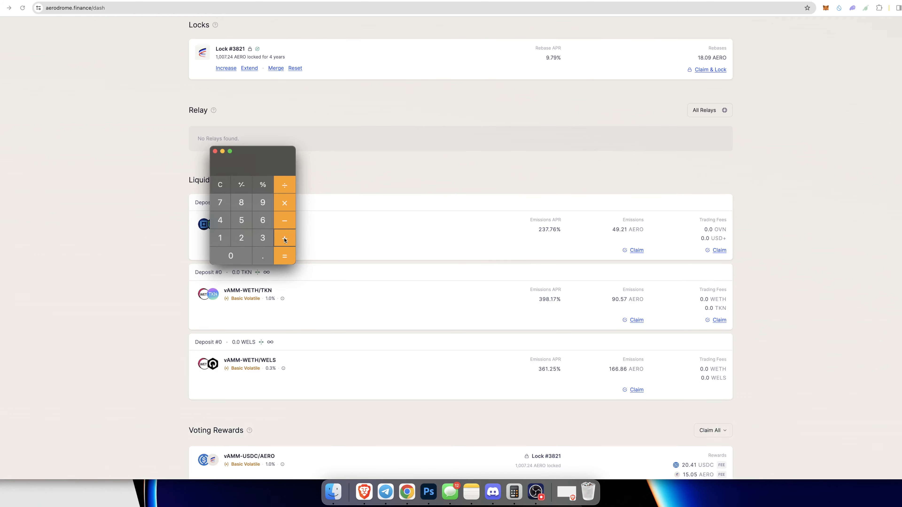
pyautogui.click(215, 151)
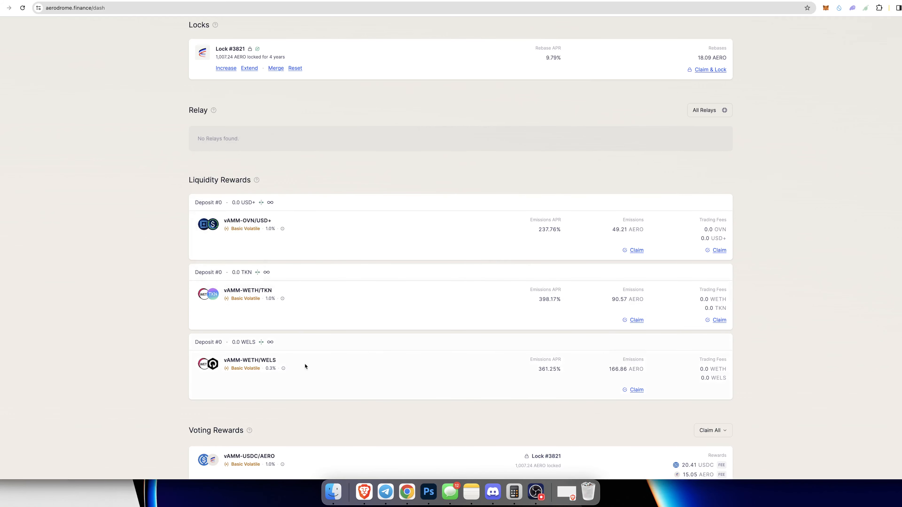
pyautogui.moveTo(572, 476)
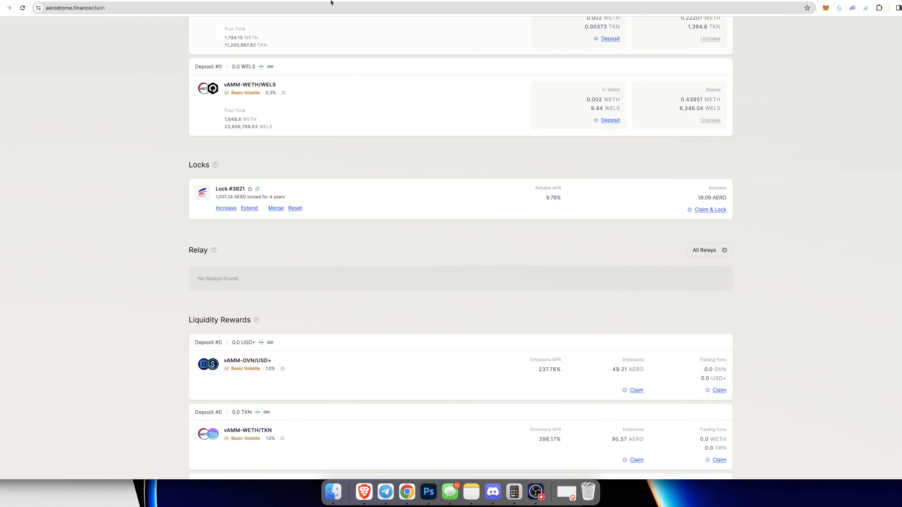
# Step: Go to app.sureyield.com/earn and view My Portfolio's $448.13 deposit and $32.61 fees earned
pyautogui.write('app.sureyield.com/earn')
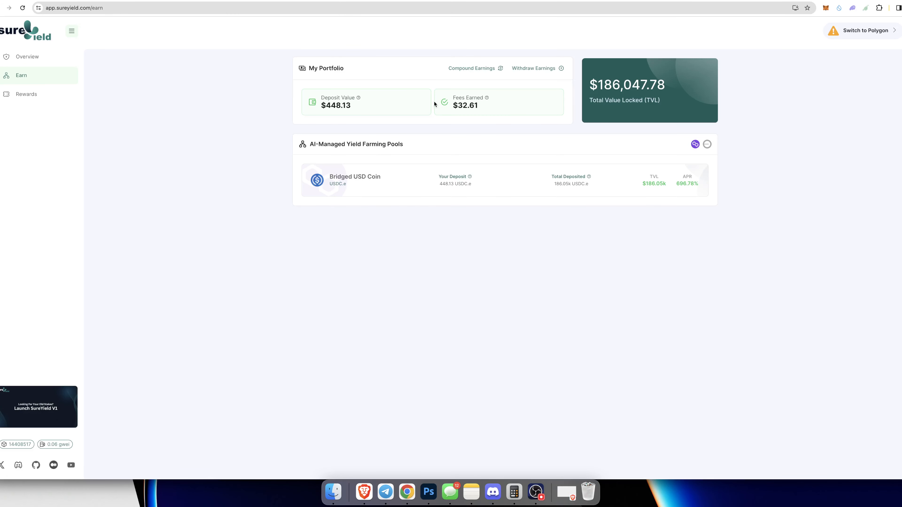
pyautogui.moveTo(161, 82)
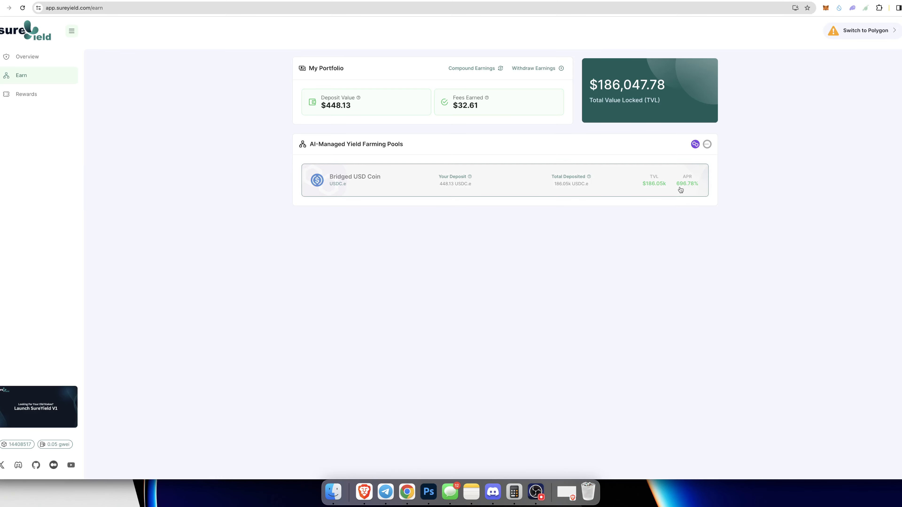
pyautogui.moveTo(688, 188)
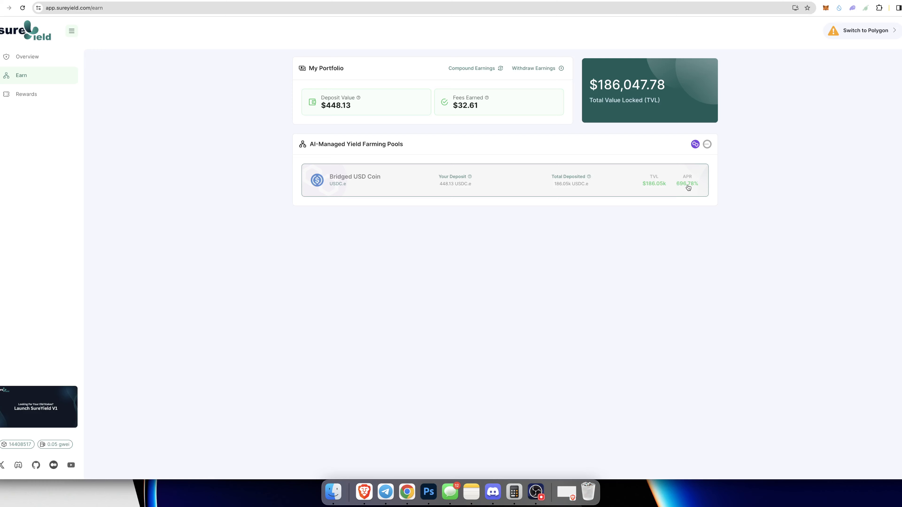
pyautogui.moveTo(681, 193)
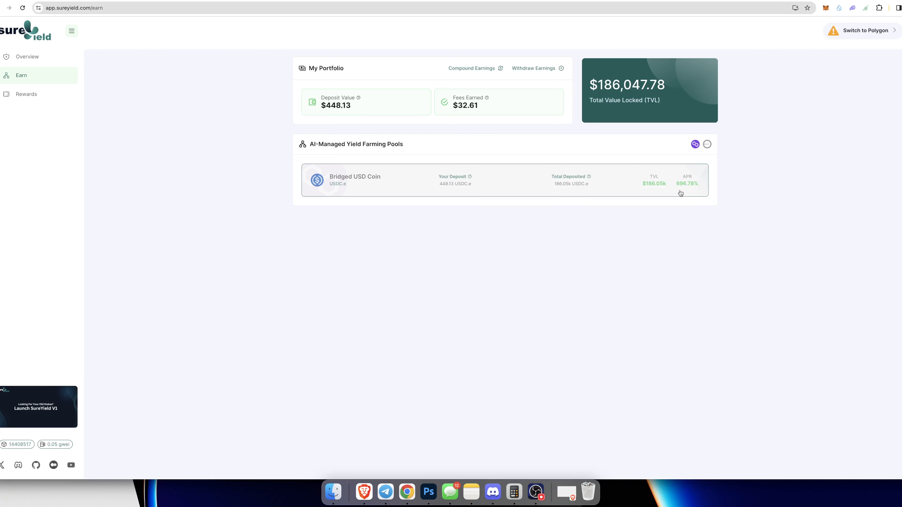
pyautogui.moveTo(677, 193)
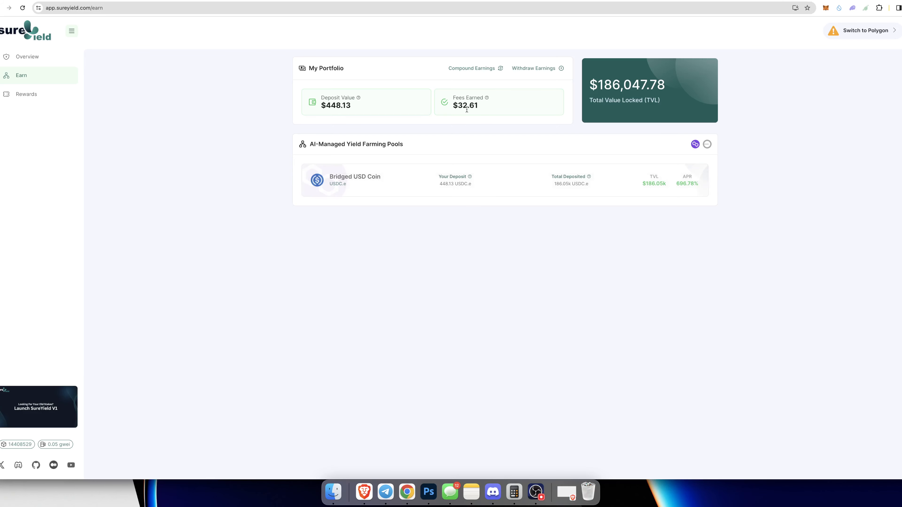
pyautogui.moveTo(512, 492)
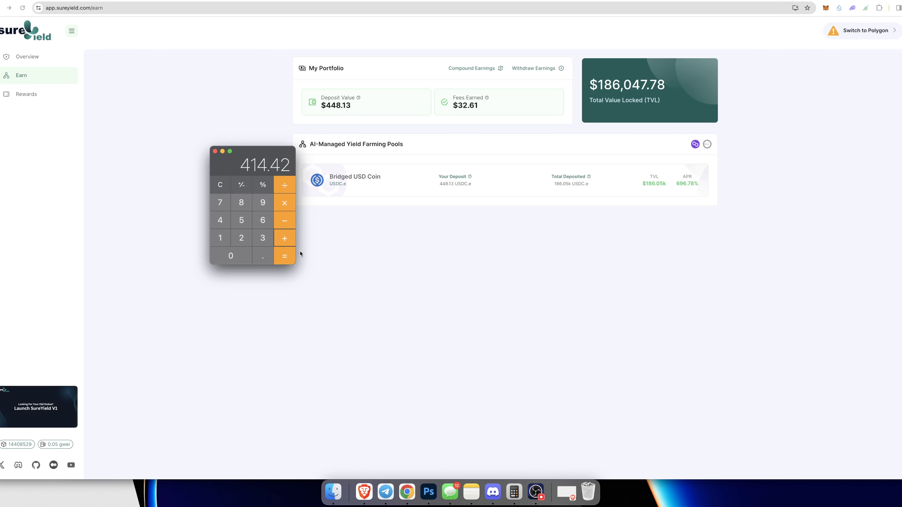
pyautogui.click(215, 152)
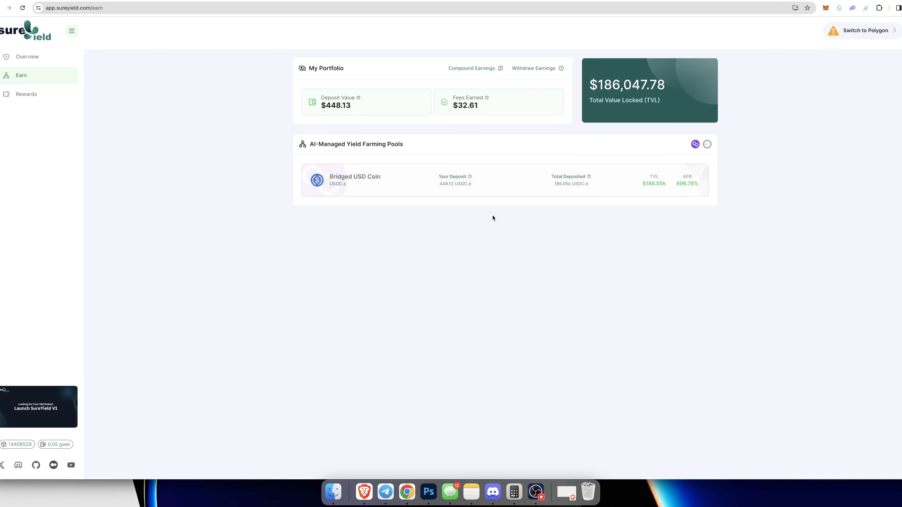
pyautogui.moveTo(358, 50)
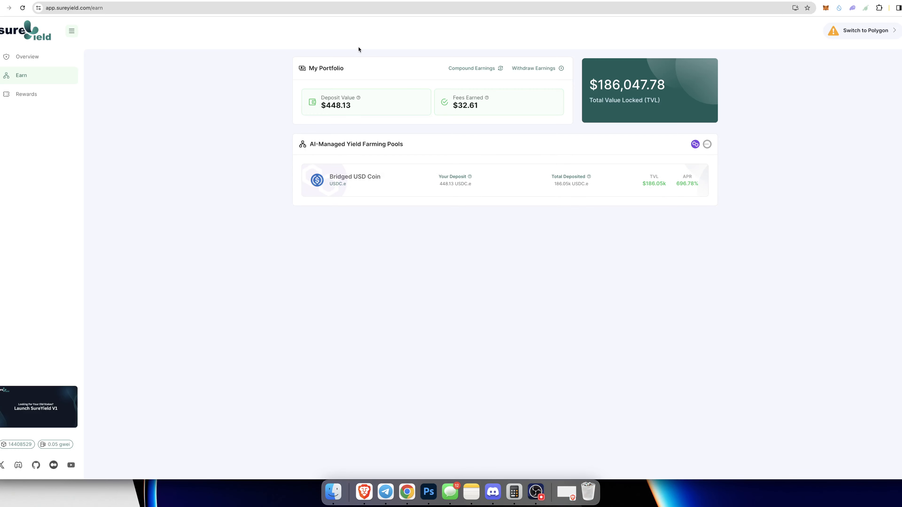
pyautogui.moveTo(367, 3)
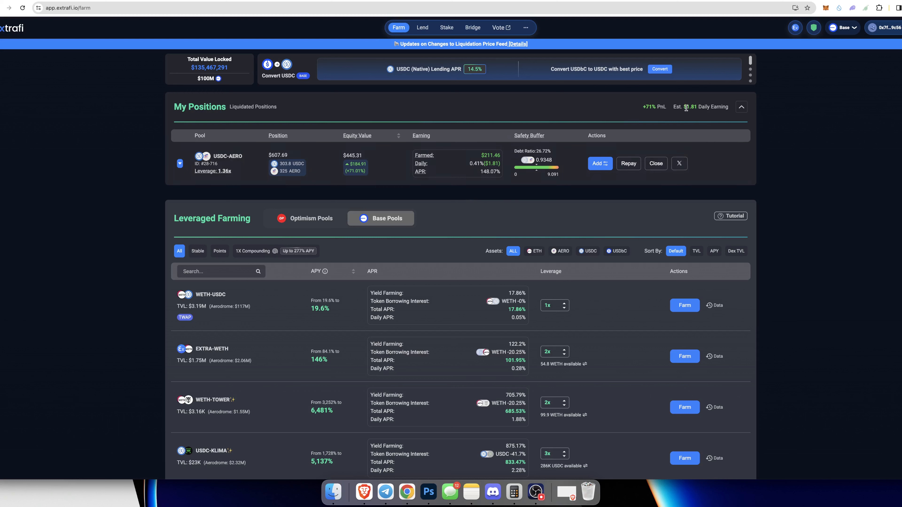
pyautogui.moveTo(514, 492)
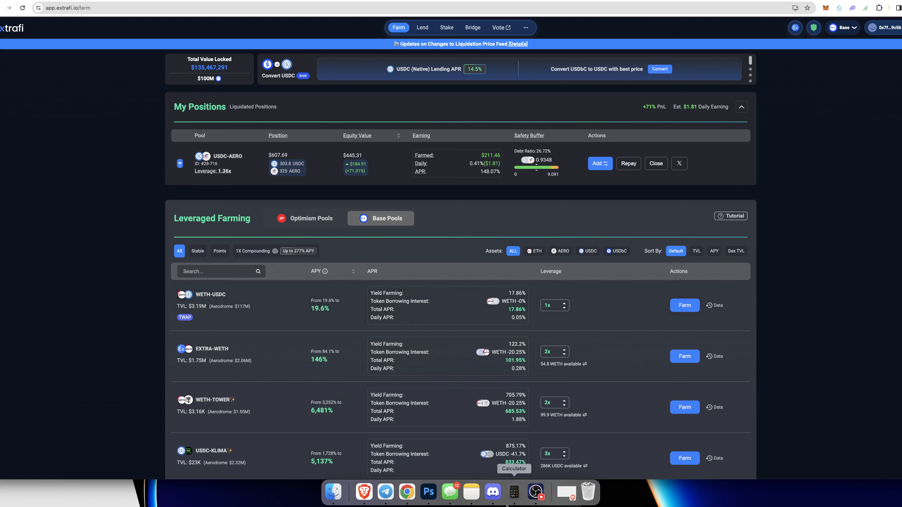
# Step: Clear the Calculator's running total with AC while reviewing the USDC-AERO position
pyautogui.click(512, 491)
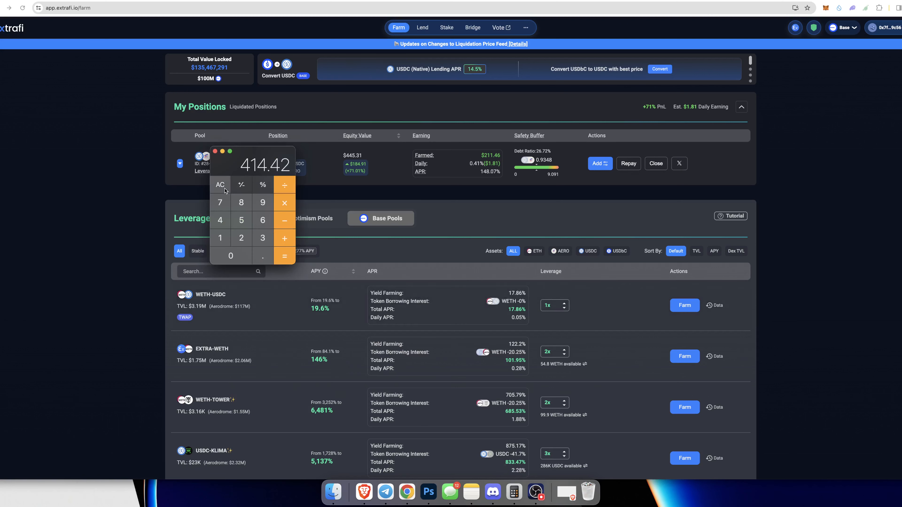
pyautogui.click(220, 185)
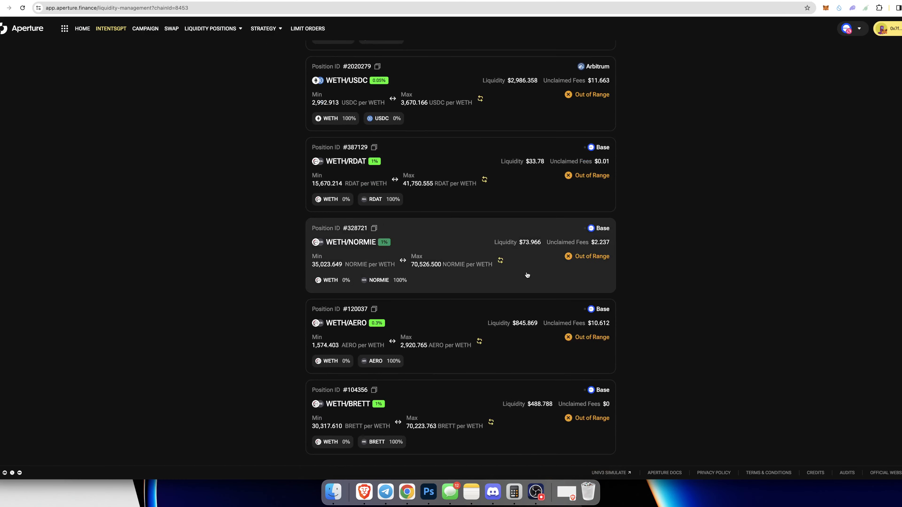
pyautogui.moveTo(664, 299)
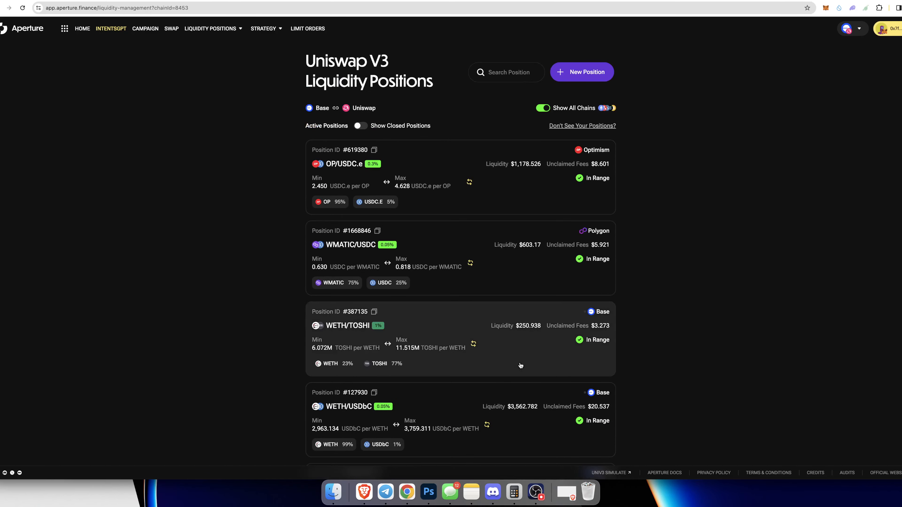
pyautogui.scroll(-3)
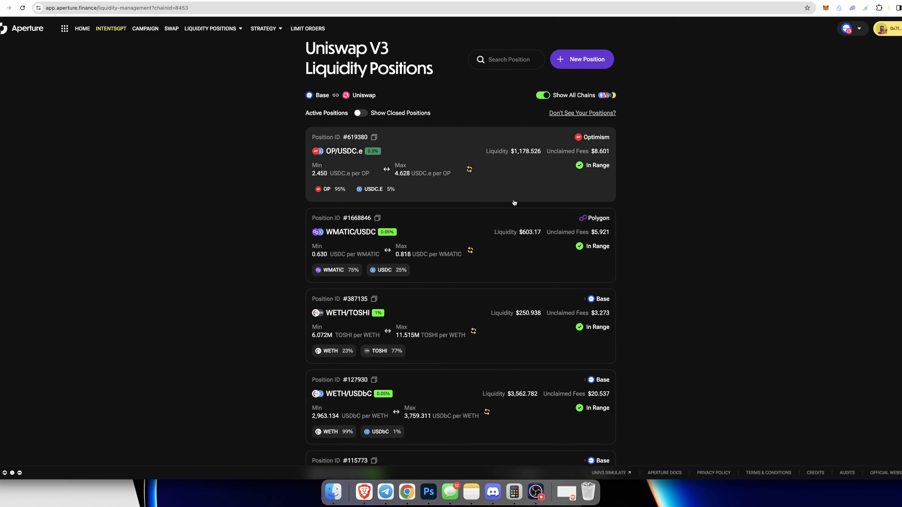
pyautogui.scroll(-3)
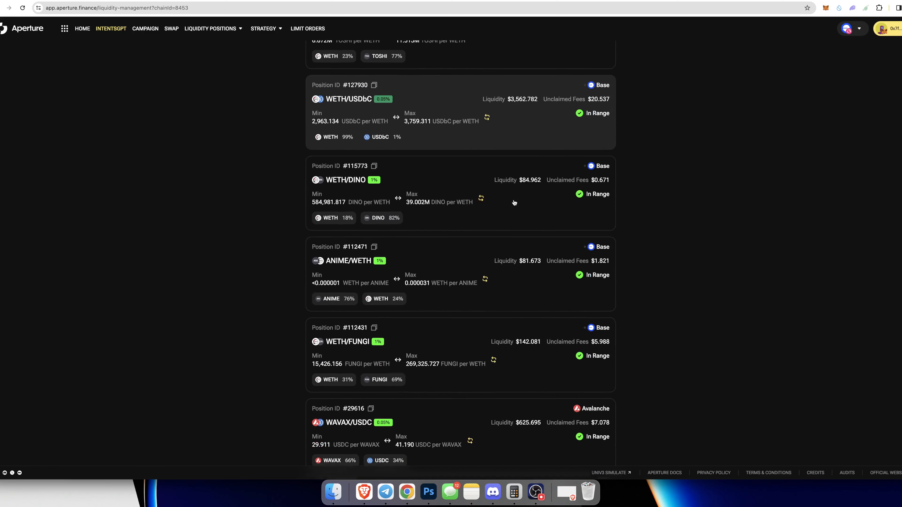
pyautogui.scroll(-3)
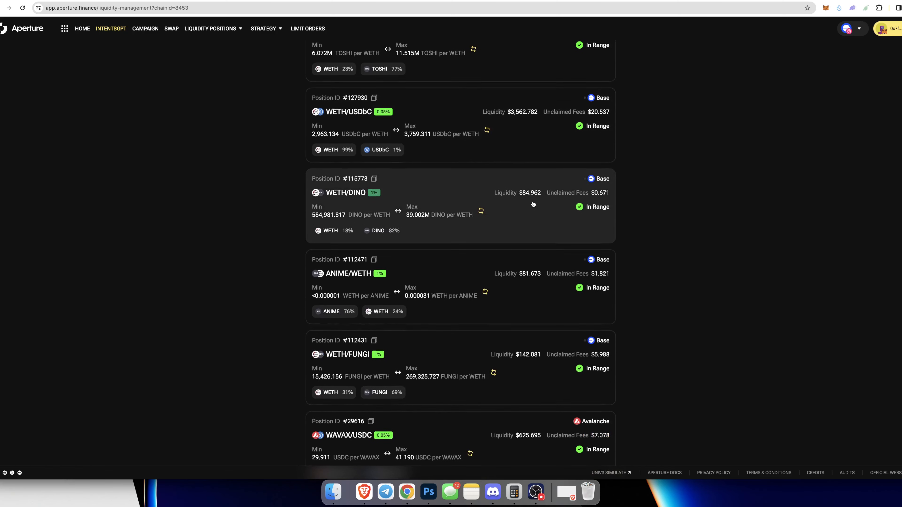
pyautogui.scroll(-3)
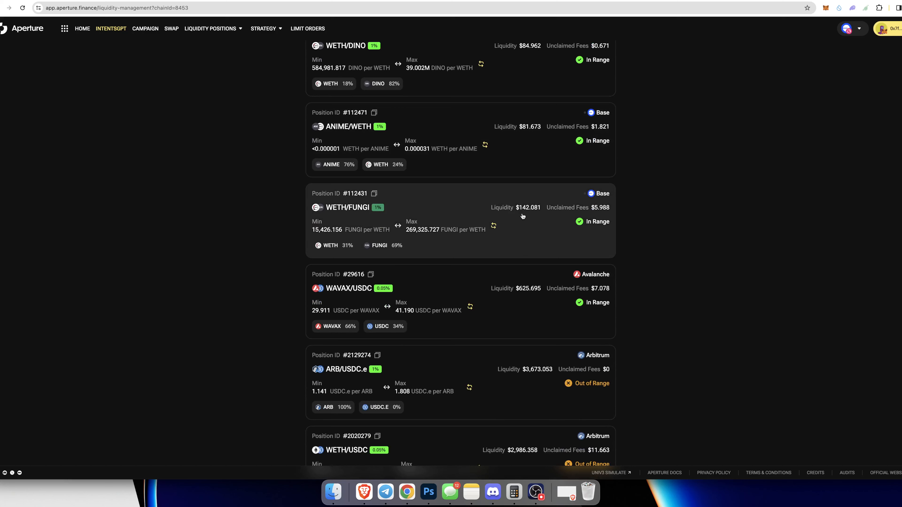
pyautogui.moveTo(528, 216)
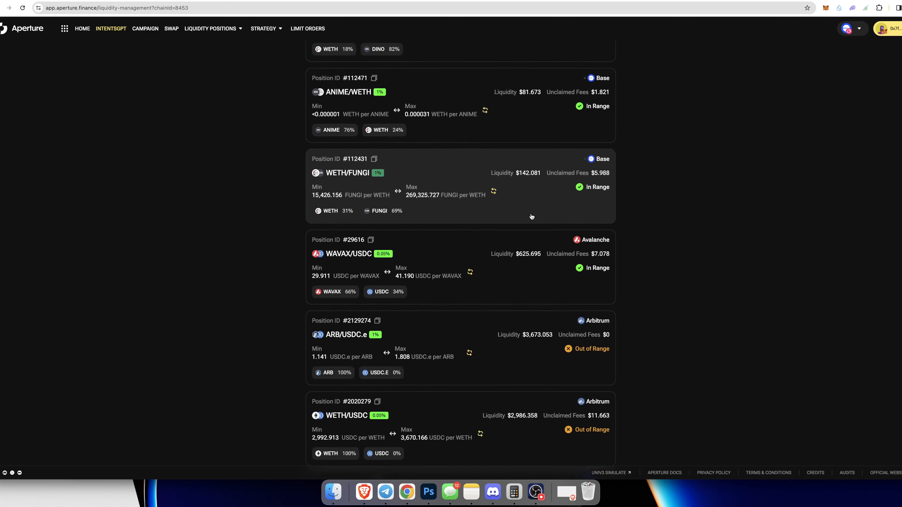
pyautogui.scroll(-3)
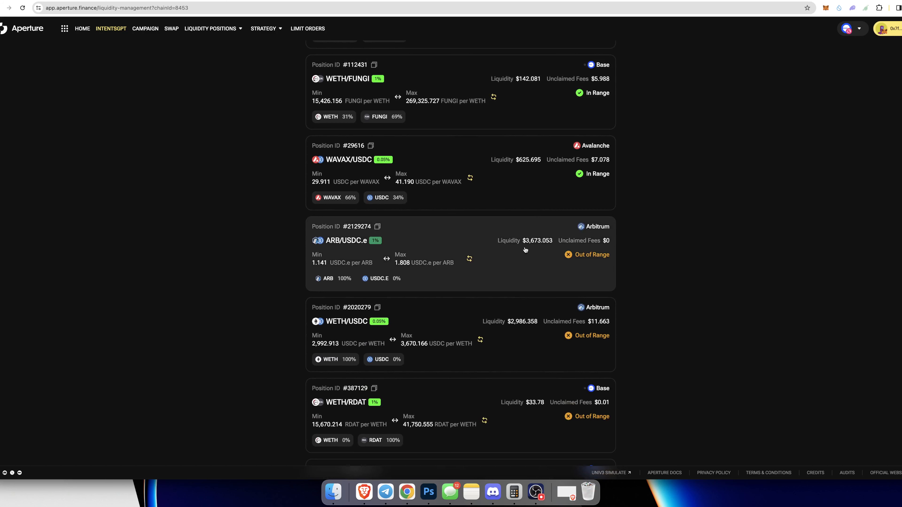
pyautogui.moveTo(535, 249)
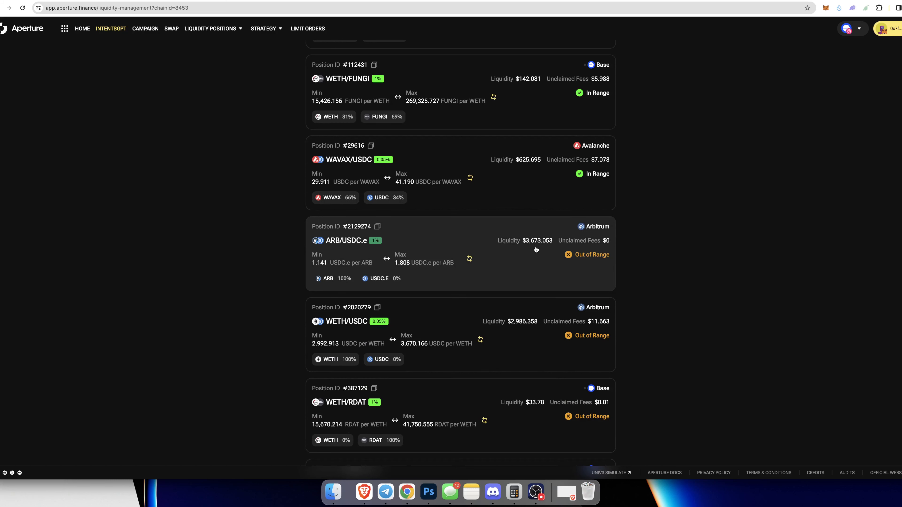
pyautogui.scroll(-3)
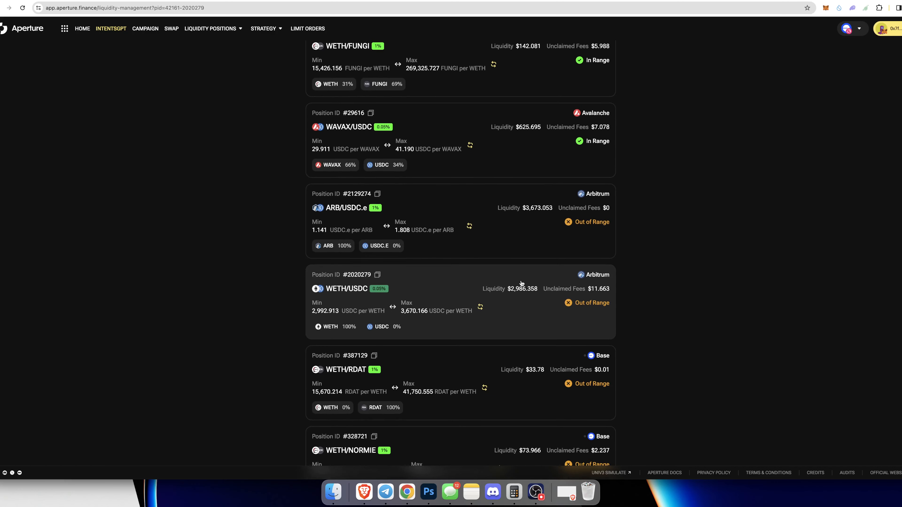
pyautogui.moveTo(503, 266)
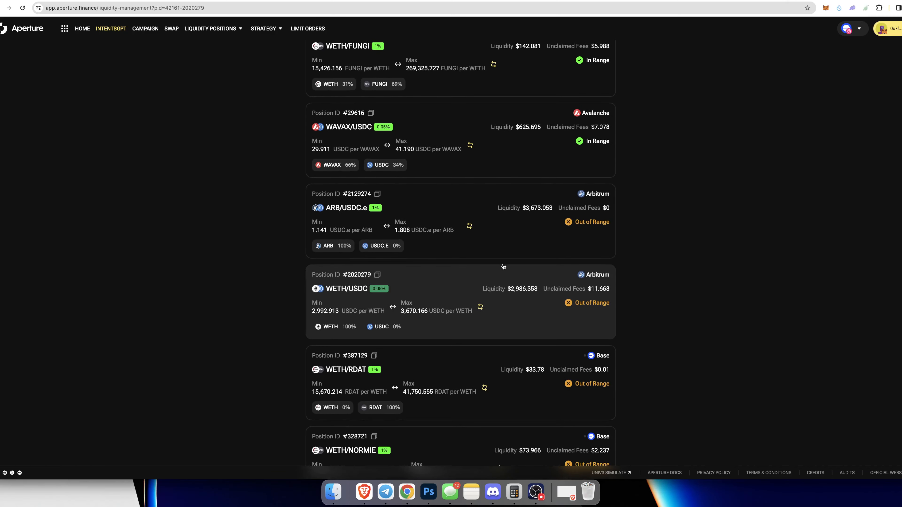
pyautogui.click(460, 289)
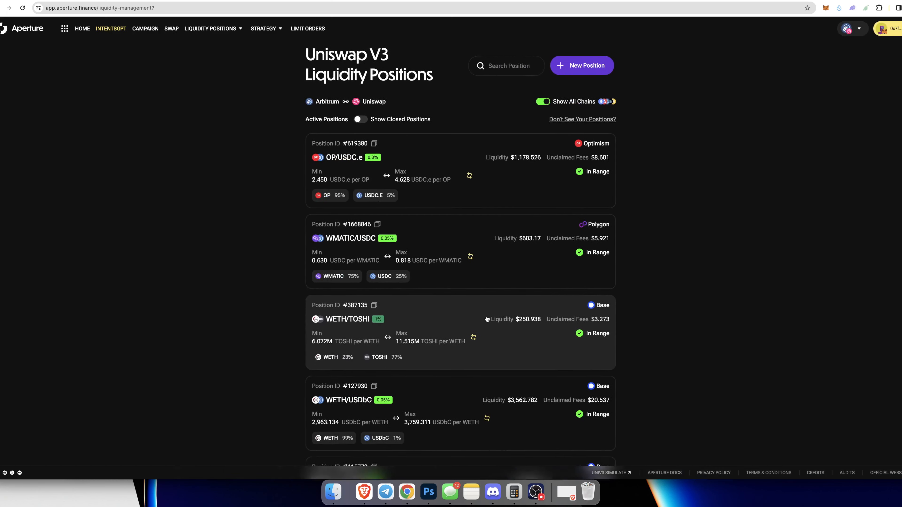
pyautogui.scroll(-3)
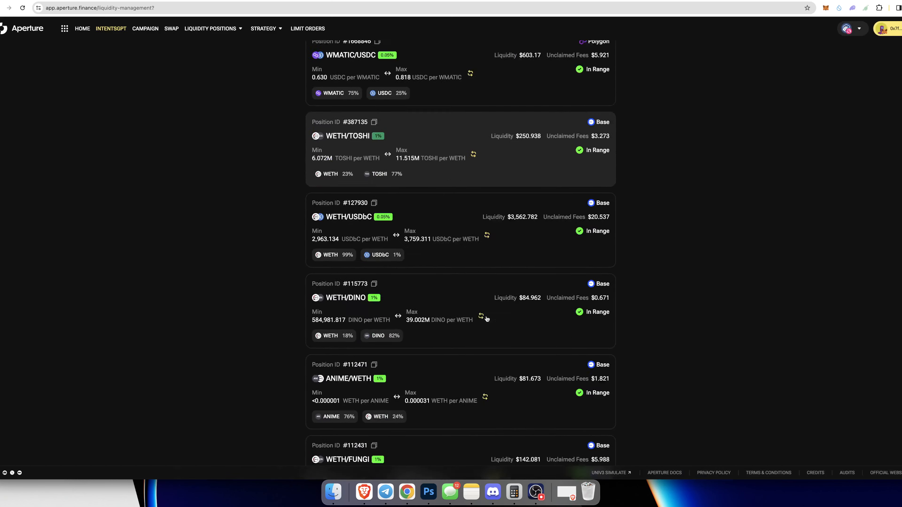
pyautogui.scroll(-3)
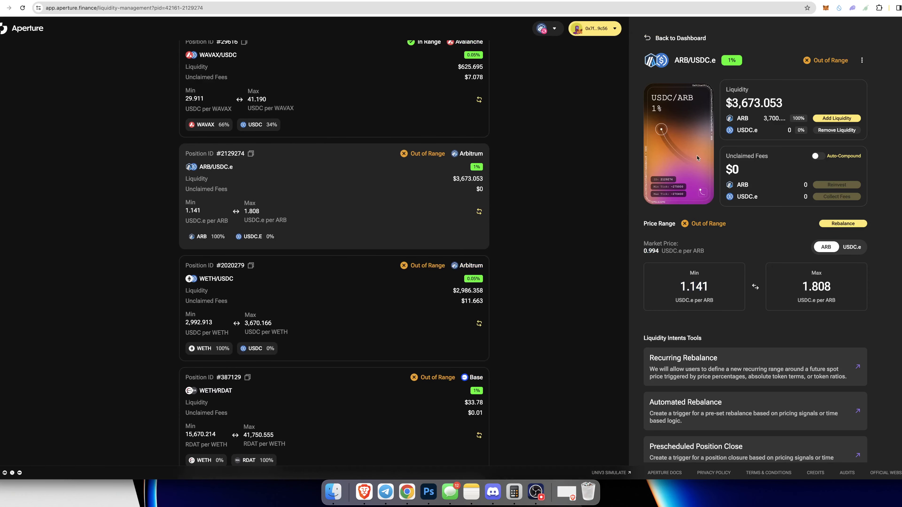
pyautogui.click(674, 37)
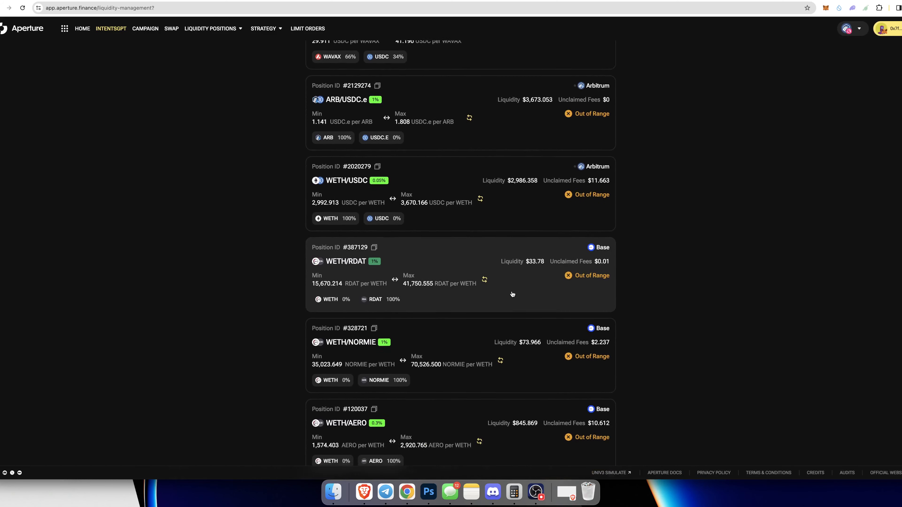
pyautogui.scroll(-3)
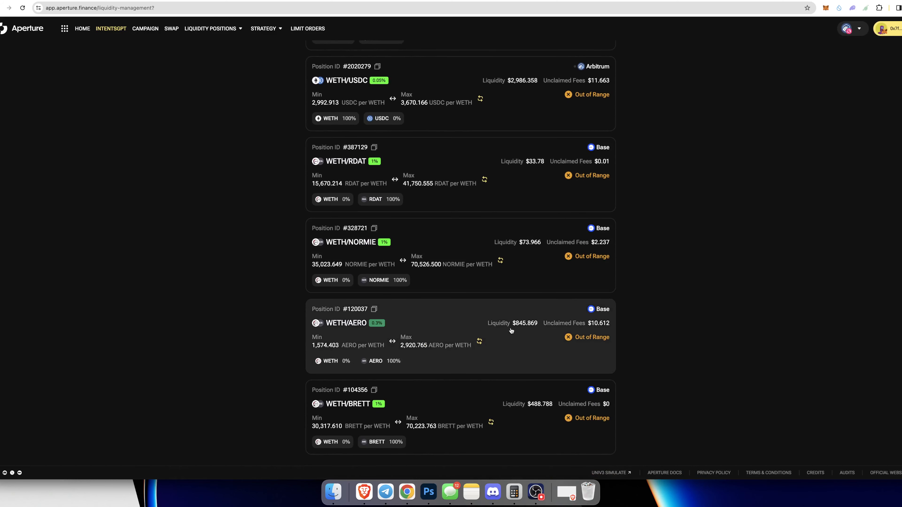
pyautogui.moveTo(526, 330)
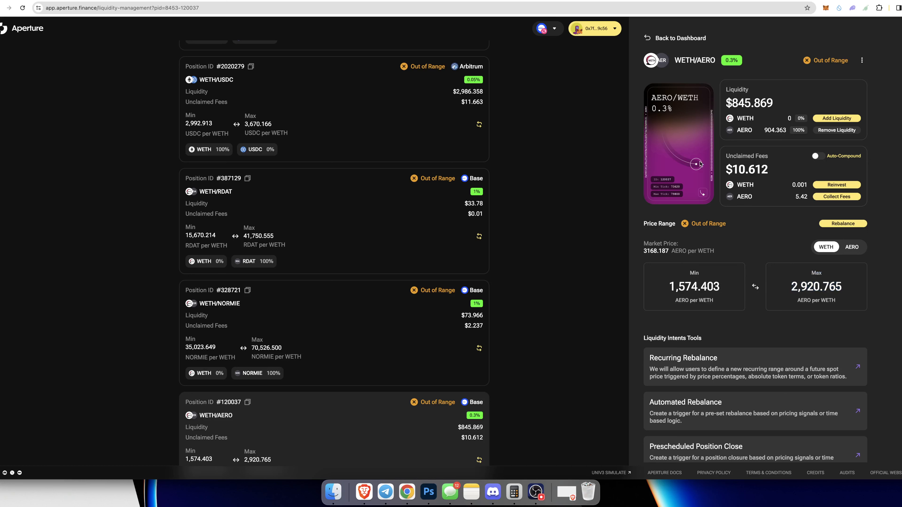
pyautogui.click(842, 223)
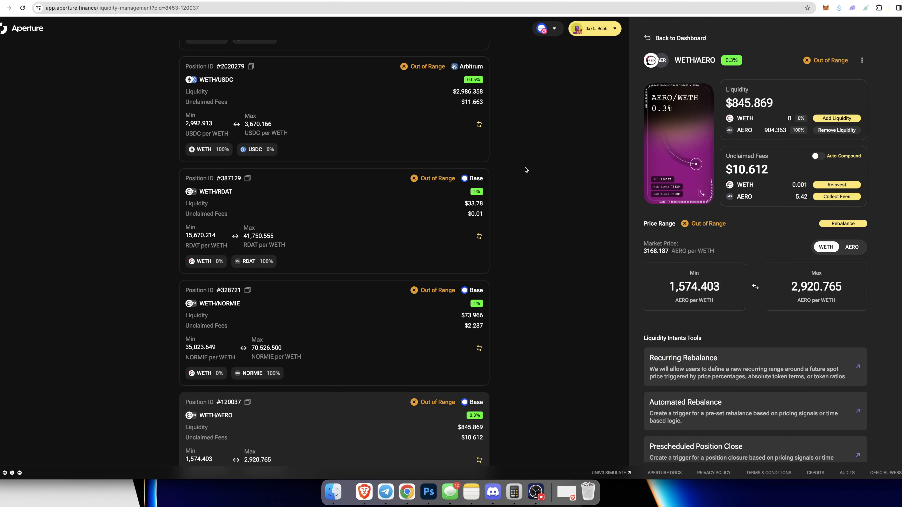
pyautogui.click(677, 38)
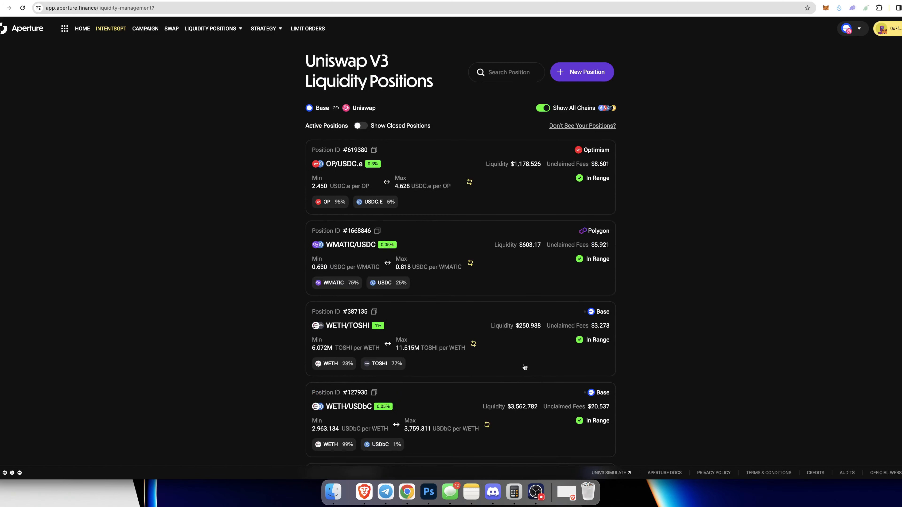
pyautogui.moveTo(723, 340)
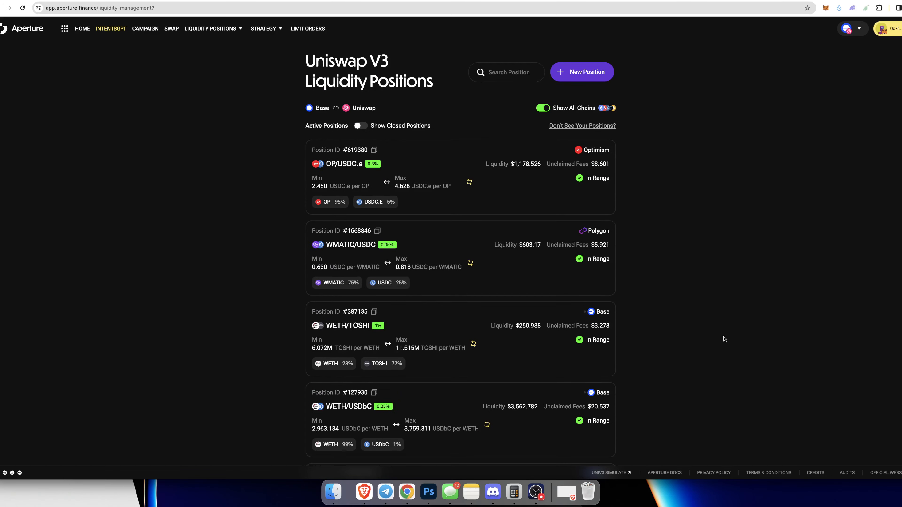
pyautogui.scroll(-3)
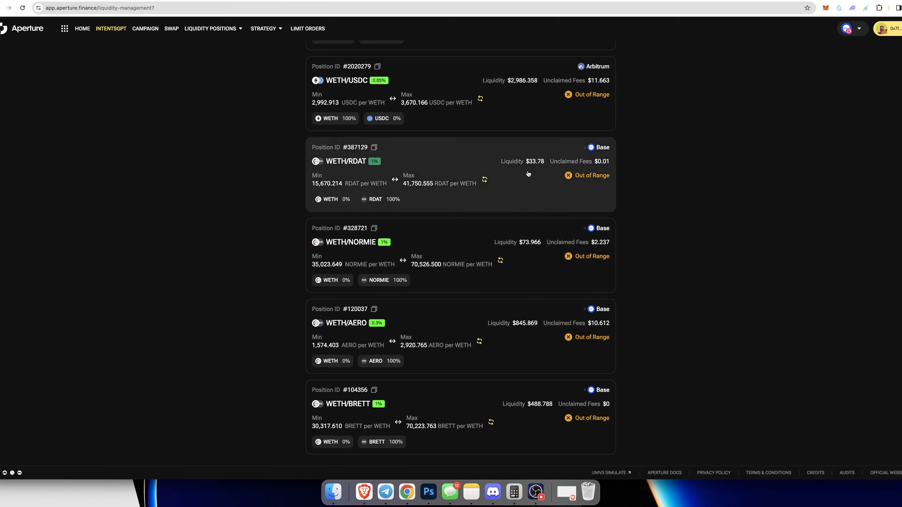
pyautogui.scroll(-3)
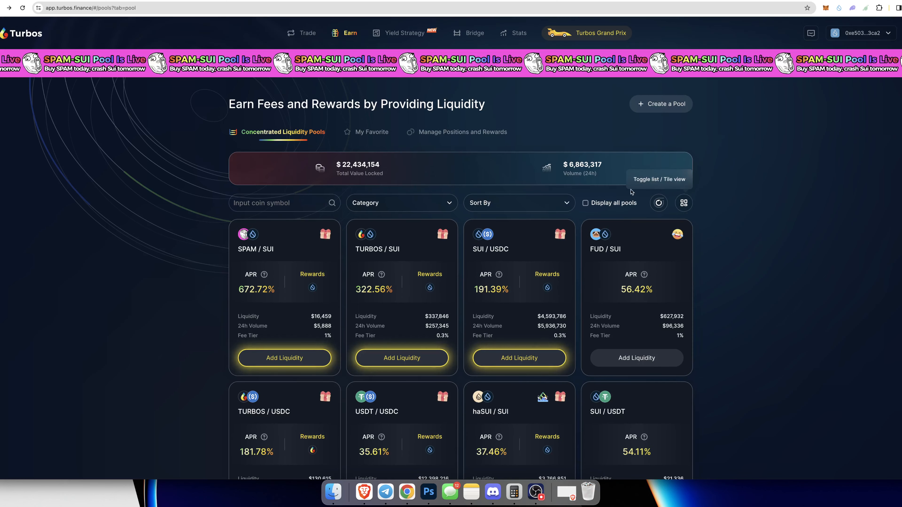
pyautogui.moveTo(519, 358)
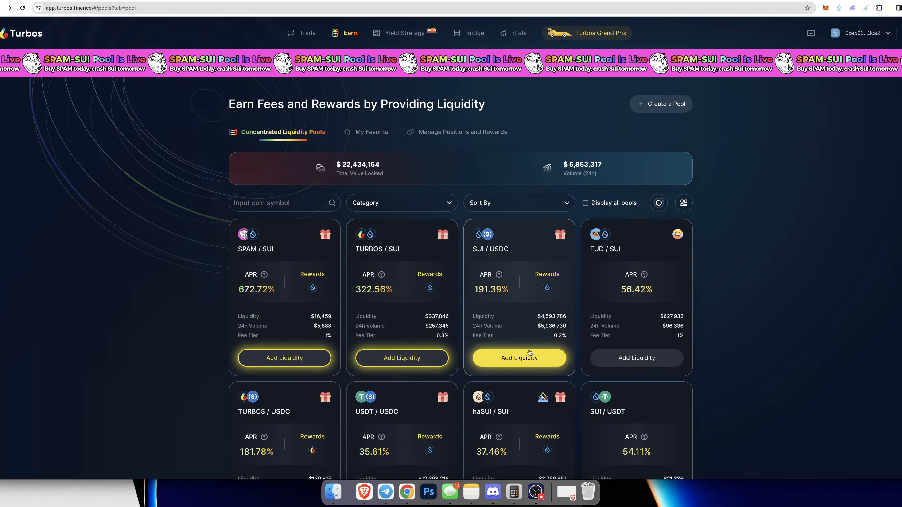
# Step: Set a custom SUI/USDC price range of about 0.883–1.244 USDC per SUI in the add-liquidity form
pyautogui.click(518, 358)
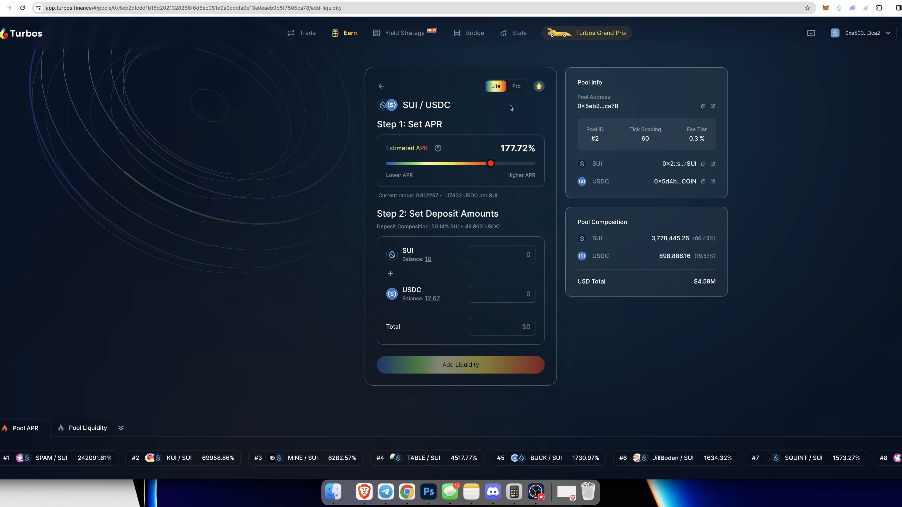
pyautogui.click(516, 85)
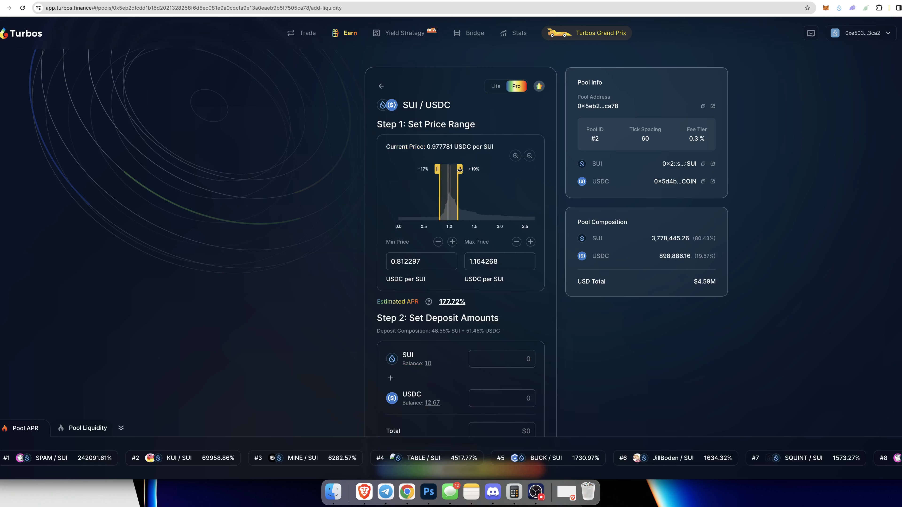
pyautogui.click(530, 241)
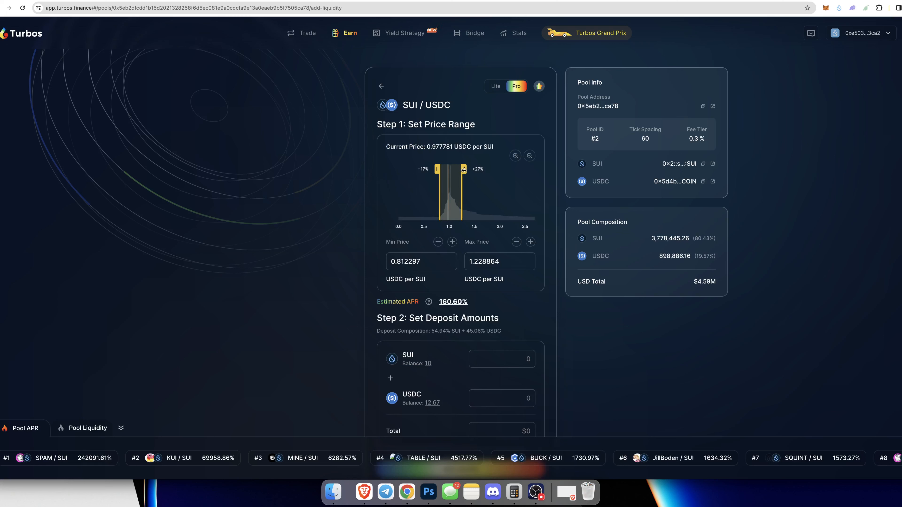
pyautogui.moveTo(437, 169); pyautogui.dragTo(440, 168)
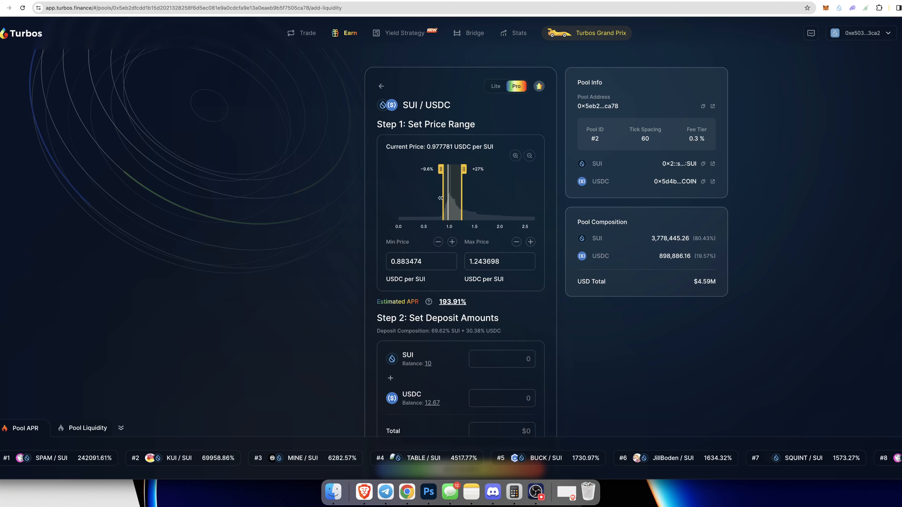
# Step: Tally figures in the Calculator, then return to the Turbos pools list
pyautogui.click(512, 491)
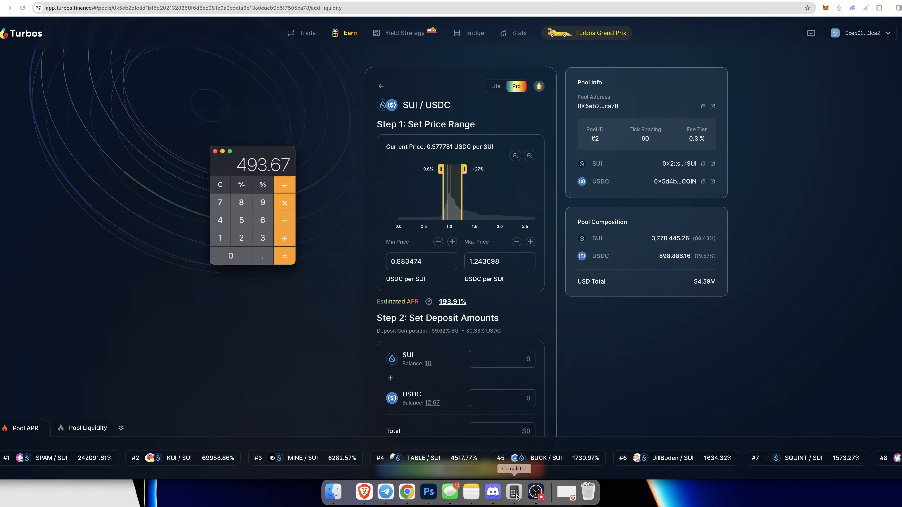
pyautogui.moveTo(220, 164)
pyautogui.write('9')
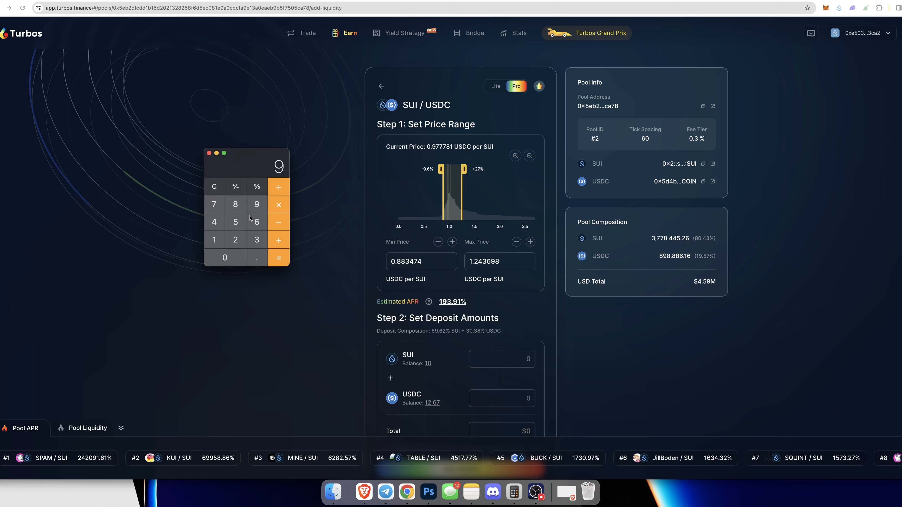
pyautogui.click(256, 257)
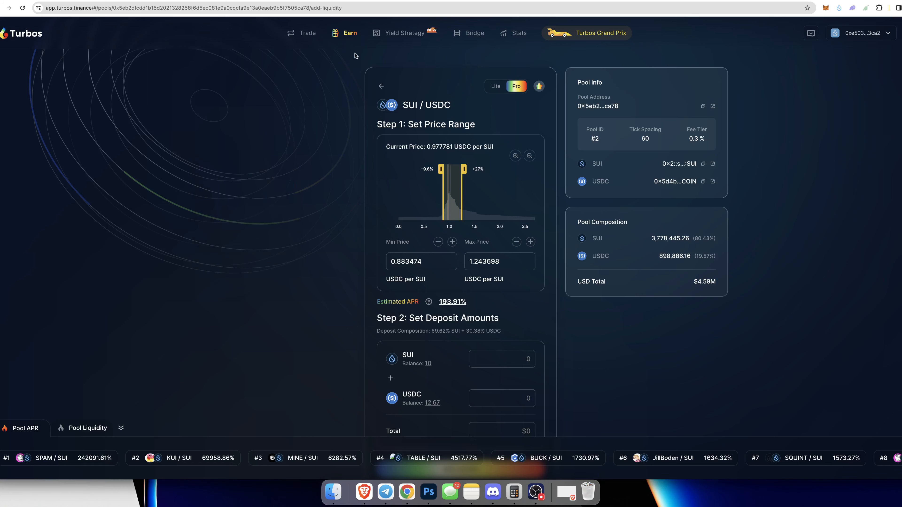
pyautogui.click(380, 85)
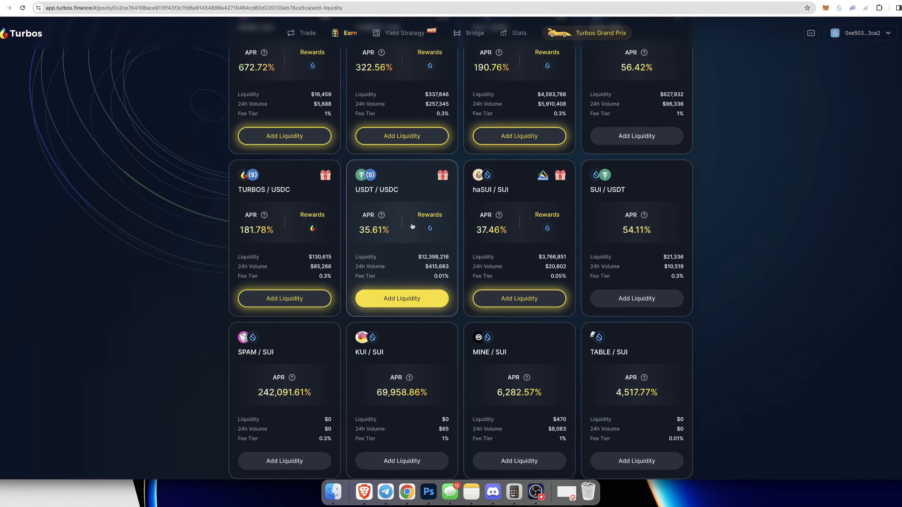
# Step: Check the USDT/USDC position's $16.85 unclaimed rewards under Manage Positions, then go to aerodrome.finance/dash
pyautogui.click(400, 298)
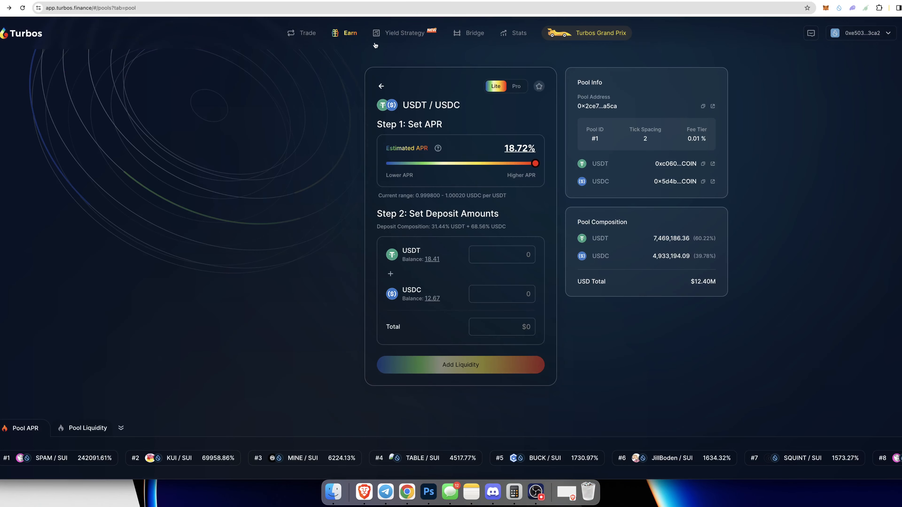
pyautogui.click(402, 32)
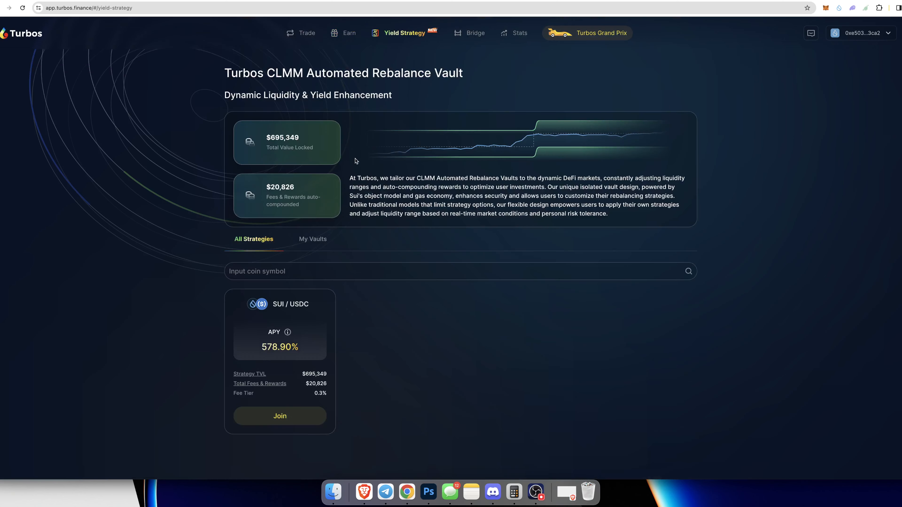
pyautogui.moveTo(399, 287)
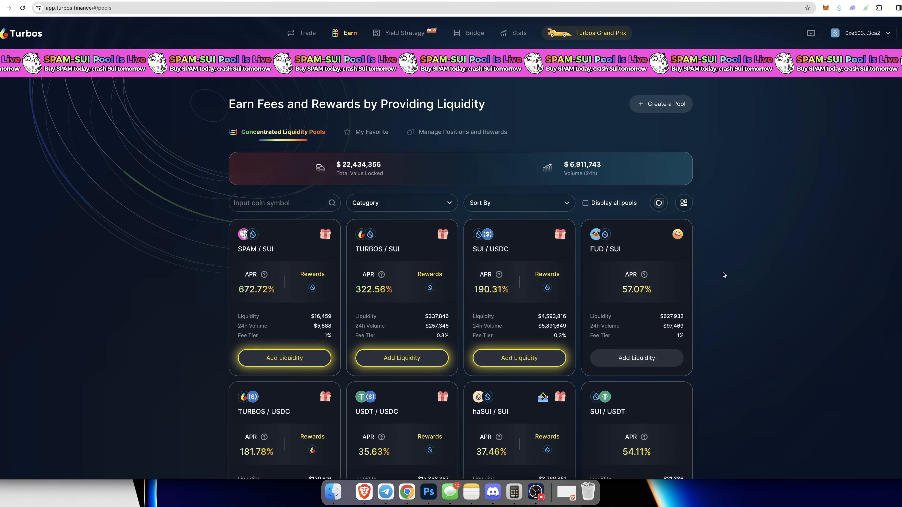
pyautogui.click(462, 131)
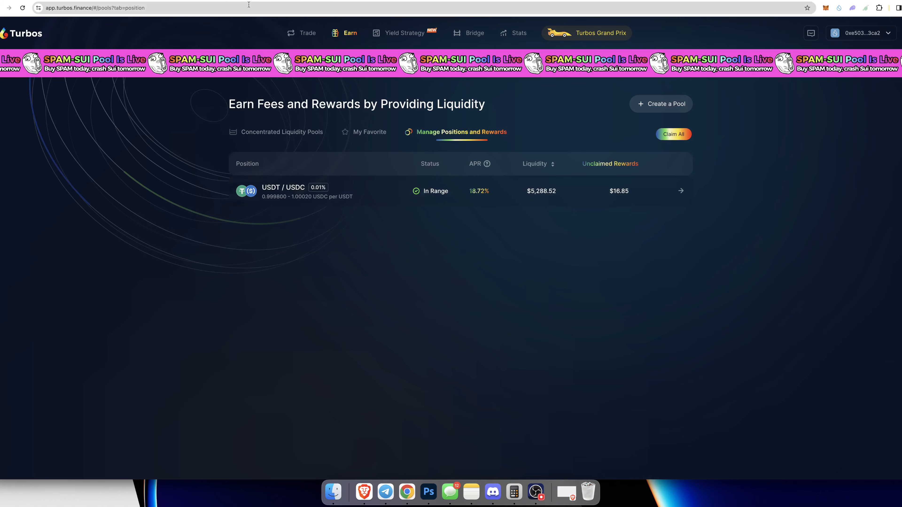
pyautogui.write('aerodrome.finance/dash')
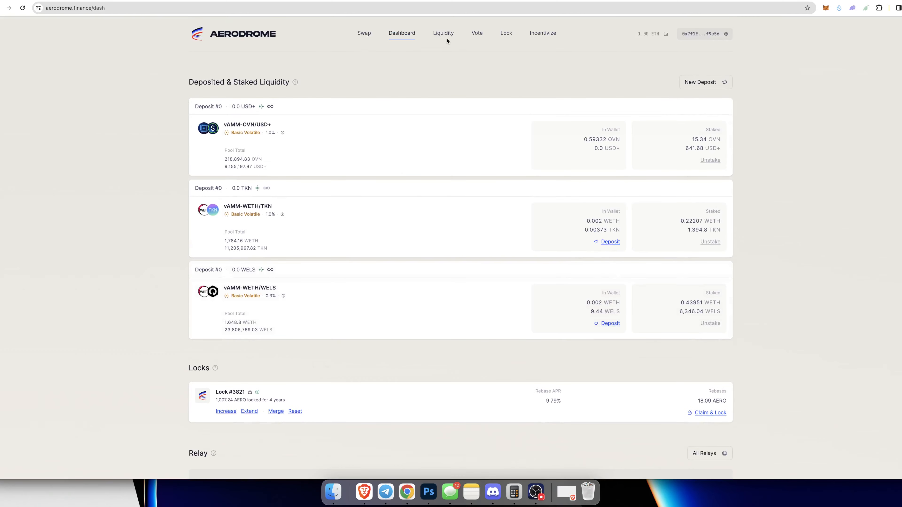
# Step: Show Aerodrome's liquidity pools filtered to Volatile only
pyautogui.click(442, 33)
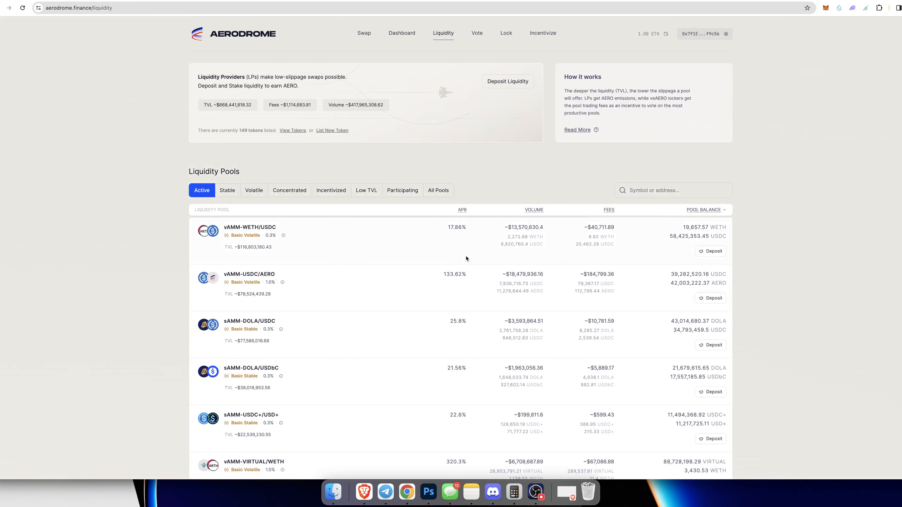
pyautogui.click(253, 191)
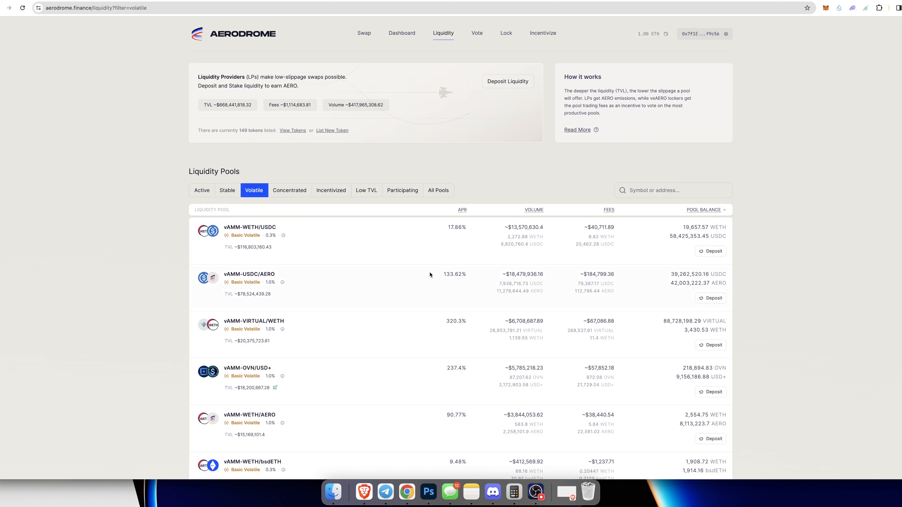
pyautogui.moveTo(469, 259)
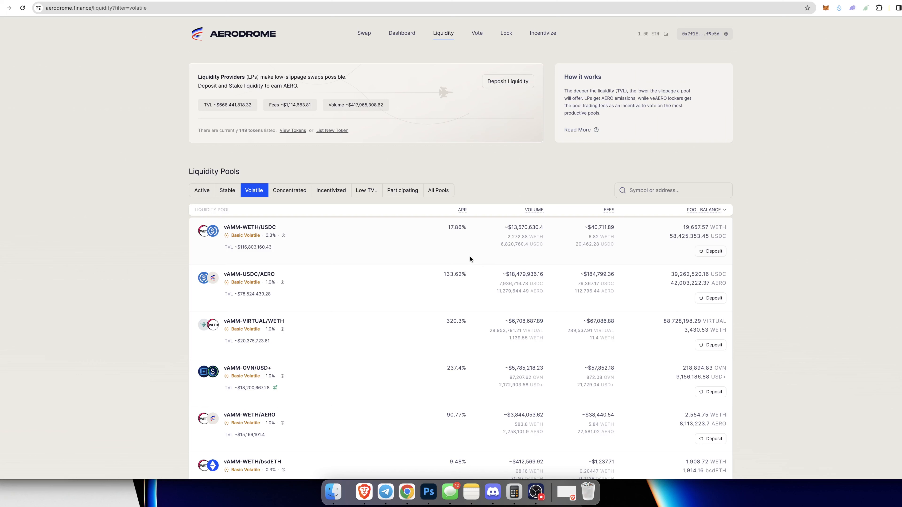
pyautogui.moveTo(463, 258)
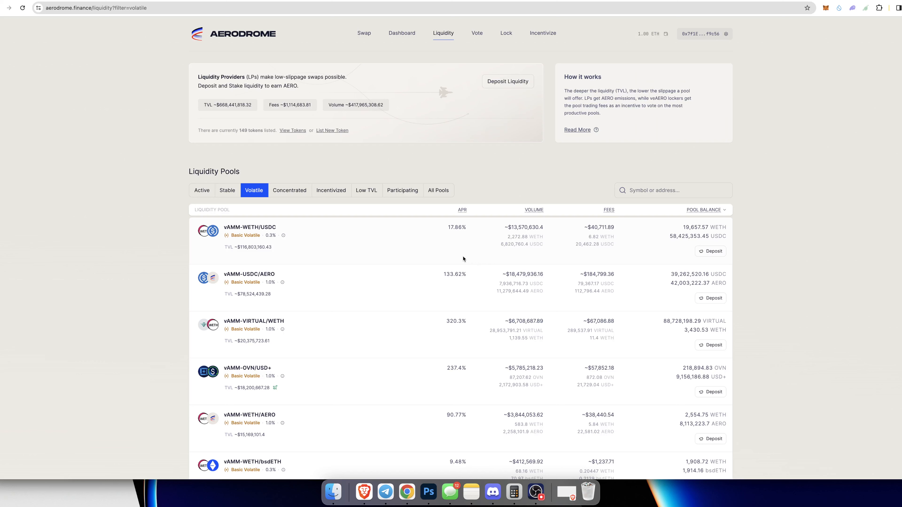
pyautogui.moveTo(466, 255)
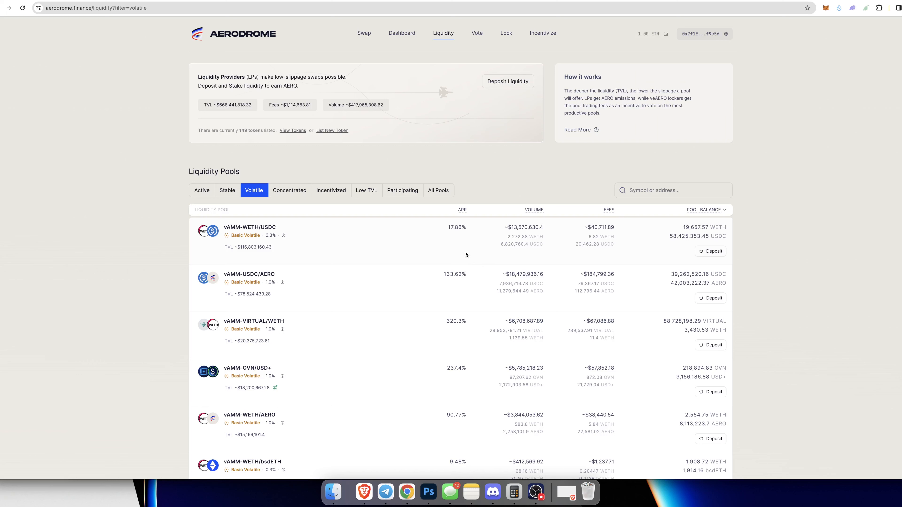
pyautogui.moveTo(475, 254)
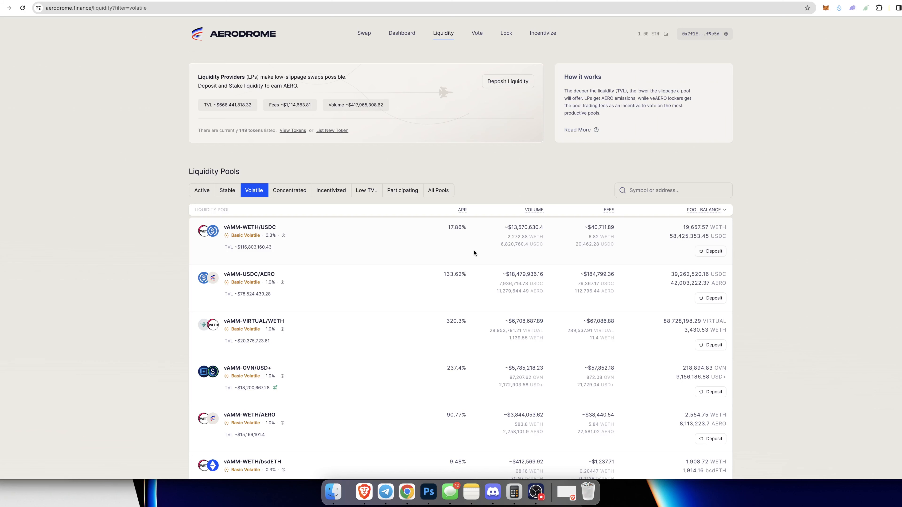
pyautogui.moveTo(414, 249)
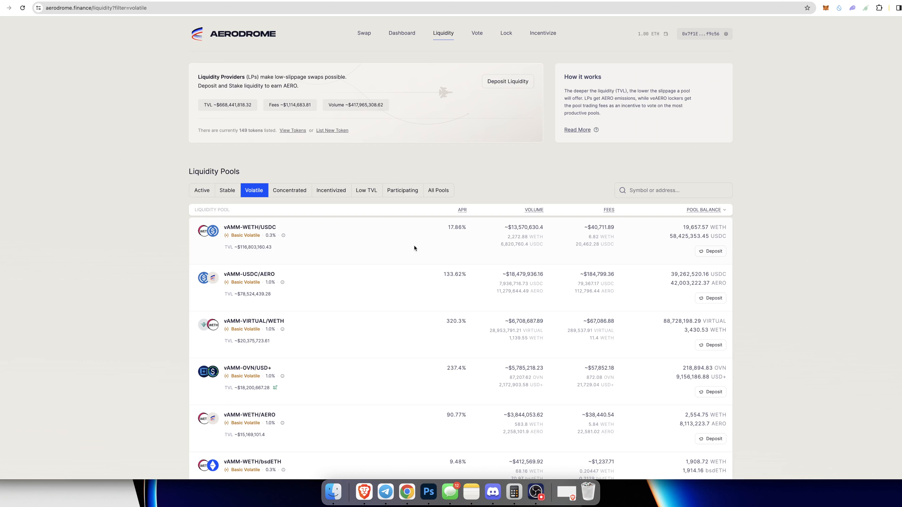
pyautogui.scroll(-3)
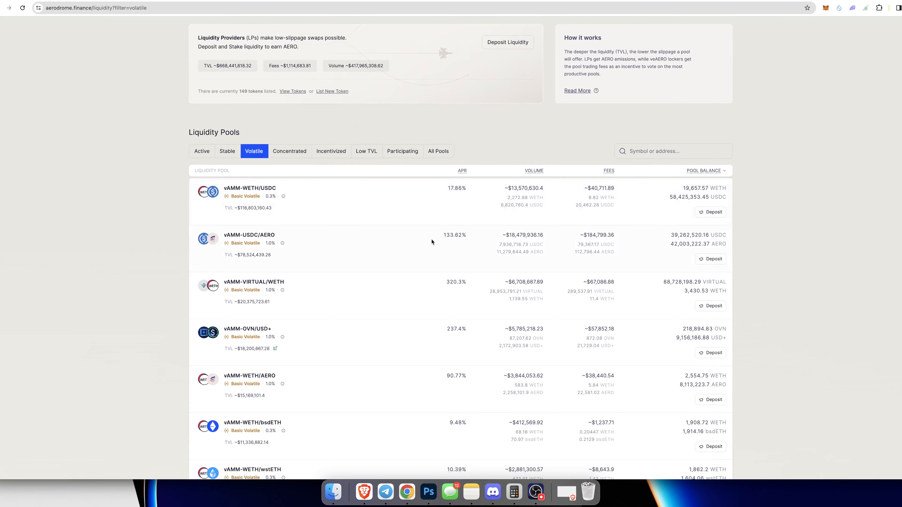
pyautogui.scroll(-3)
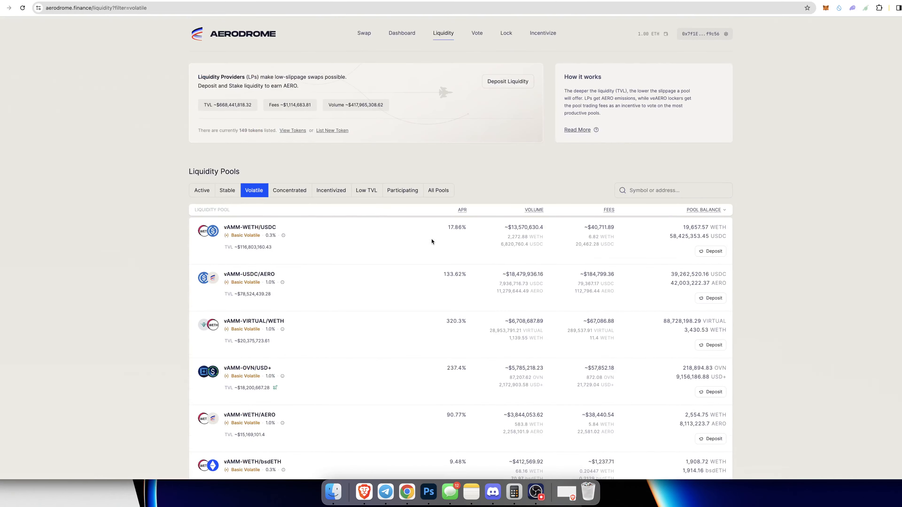
# Step: Rank the volatile pools by APR, highest first, and move to page 2 starting near 247.6%
pyautogui.click(457, 209)
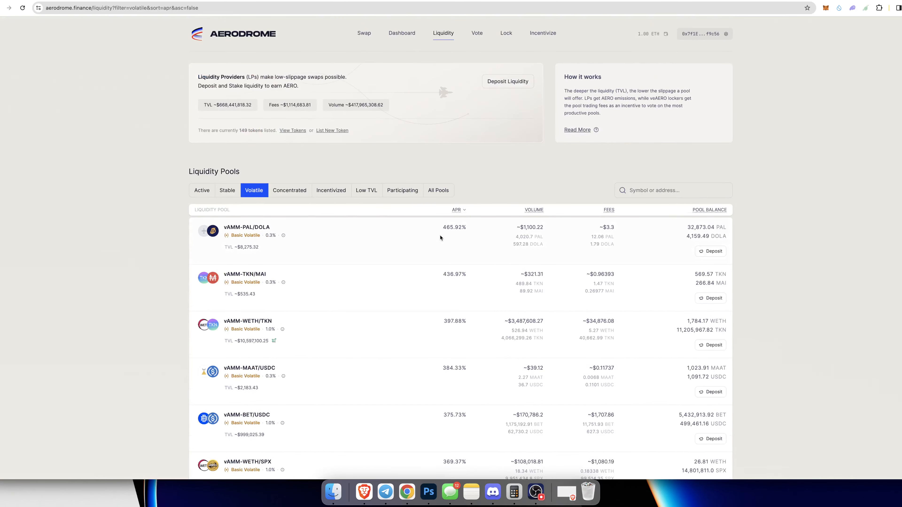
pyautogui.scroll(-3)
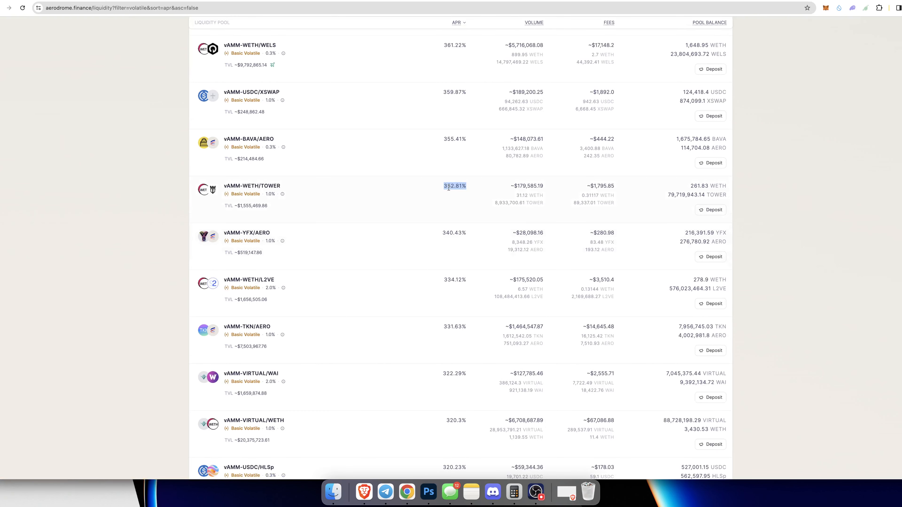
pyautogui.click(454, 186)
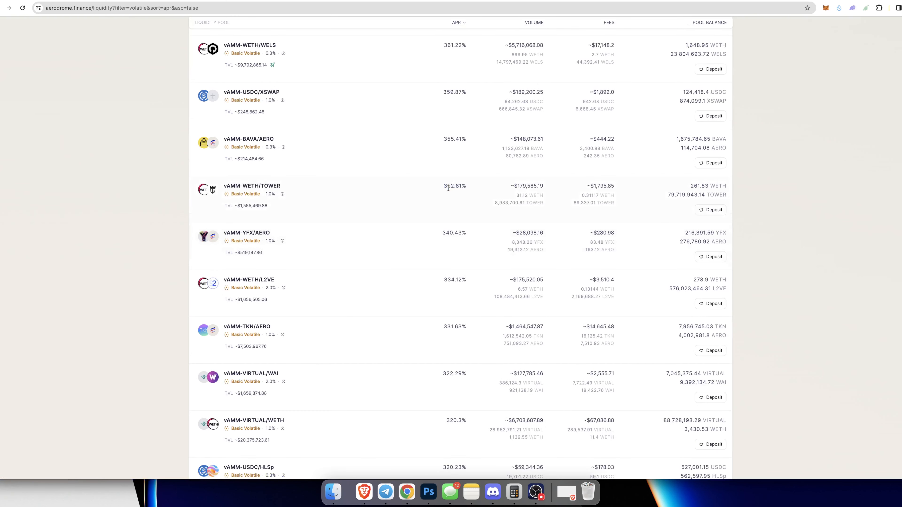
pyautogui.scroll(-3)
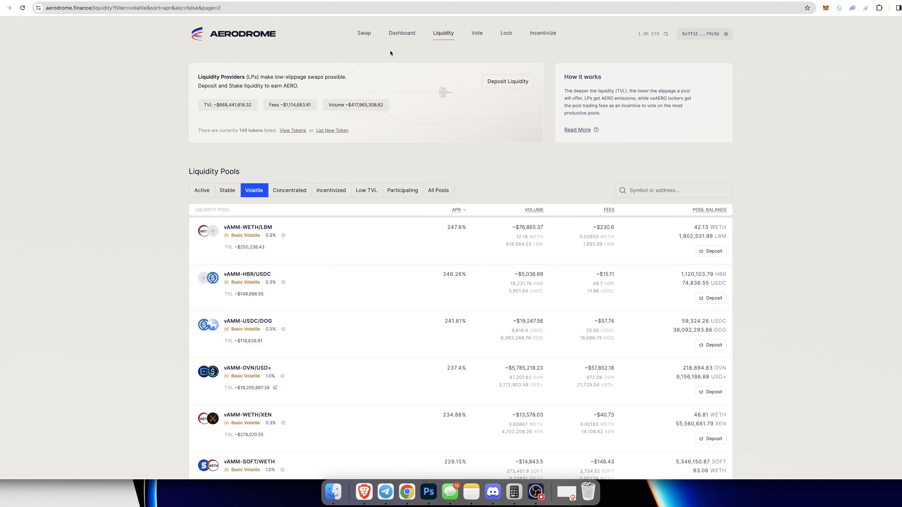
# Step: Back on the dashboard, review liquidity rewards of 49.24, 90.63 and 166.97 AERO
pyautogui.click(402, 32)
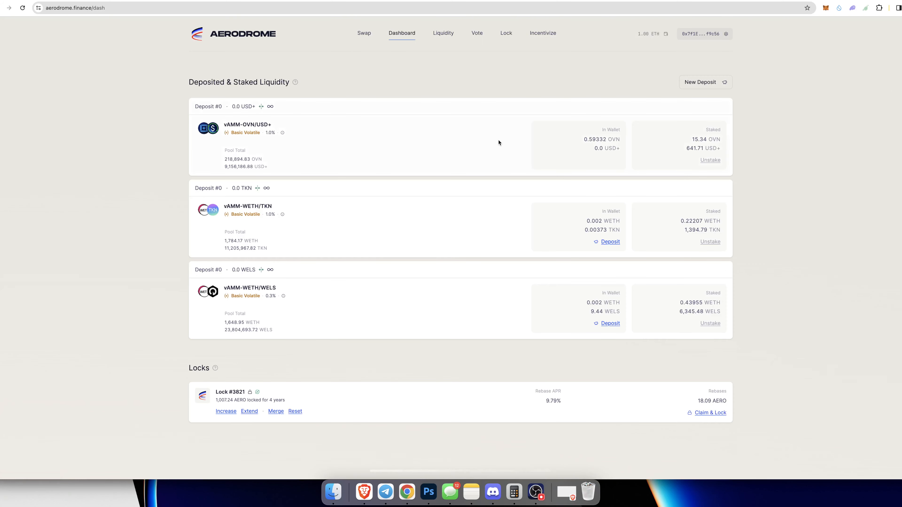
pyautogui.scroll(-3)
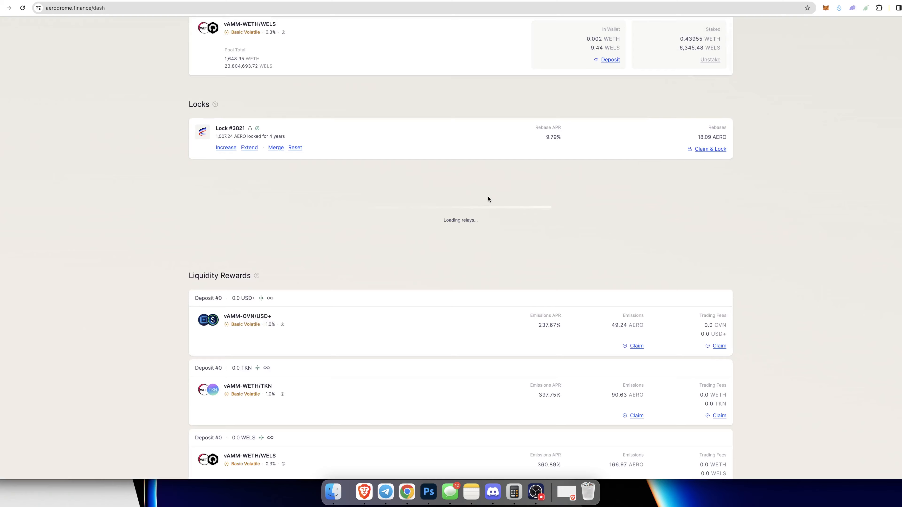
pyautogui.scroll(-3)
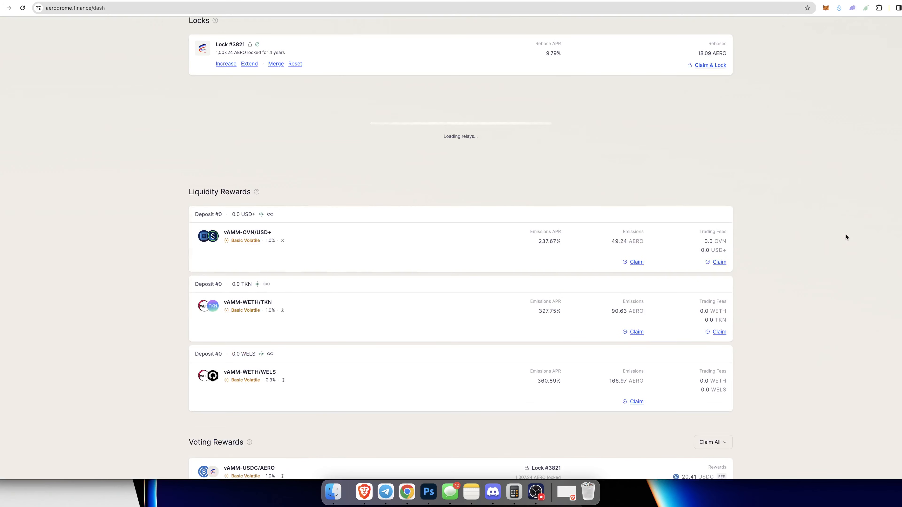